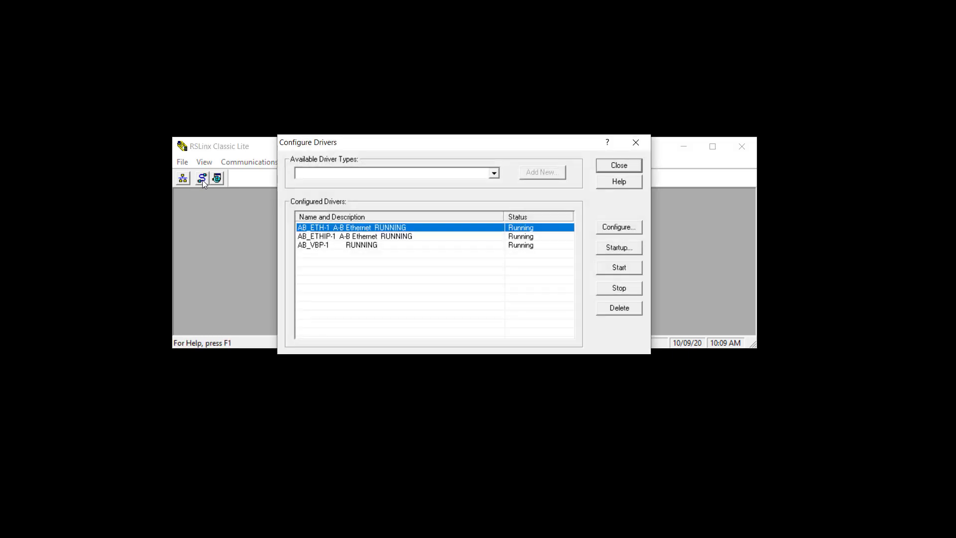
mouse_move(504, 175)
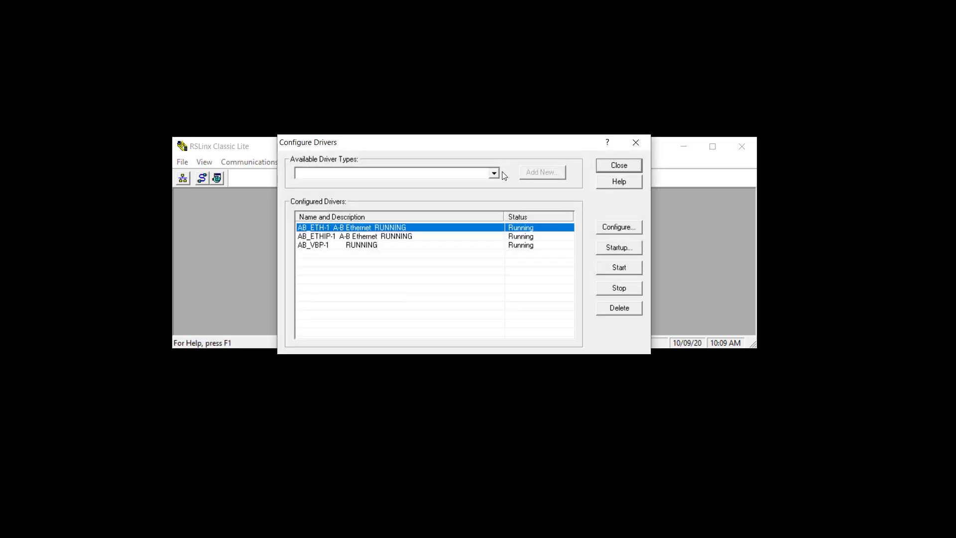
- Choose the SLC 500 (DH485) Emulator driver from the available driver types
left_click(494, 173)
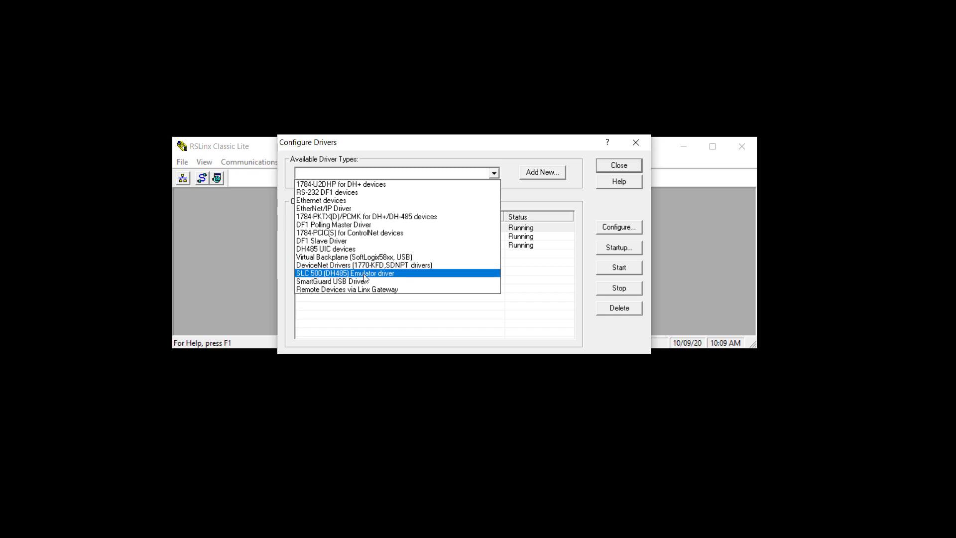
left_click(345, 272)
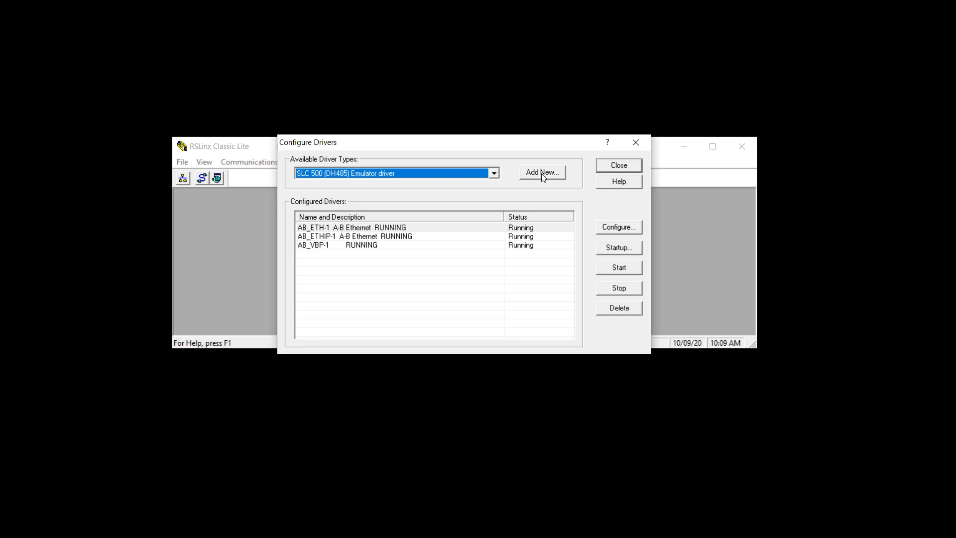
- Add the EMU500-1 emulator driver, keeping station number 00
left_click(542, 171)
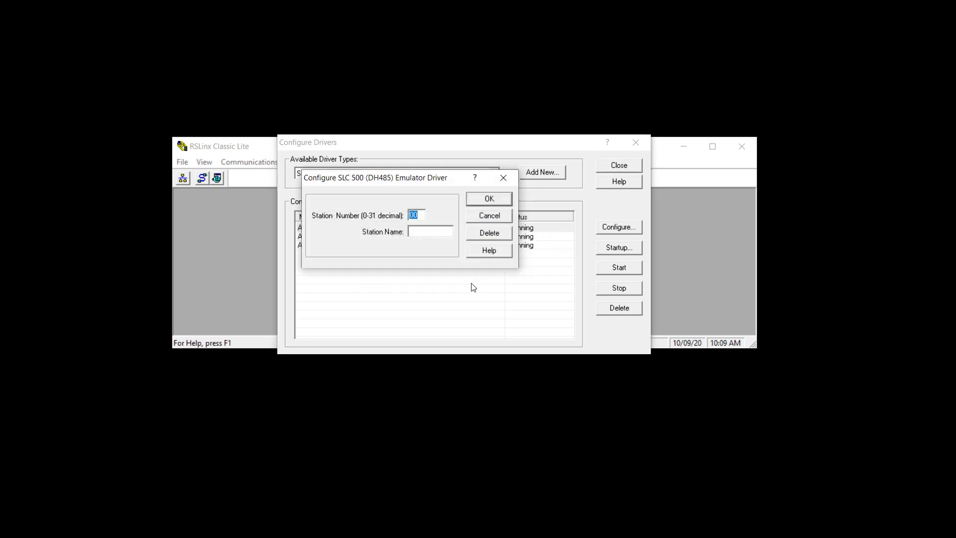
mouse_move(468, 289)
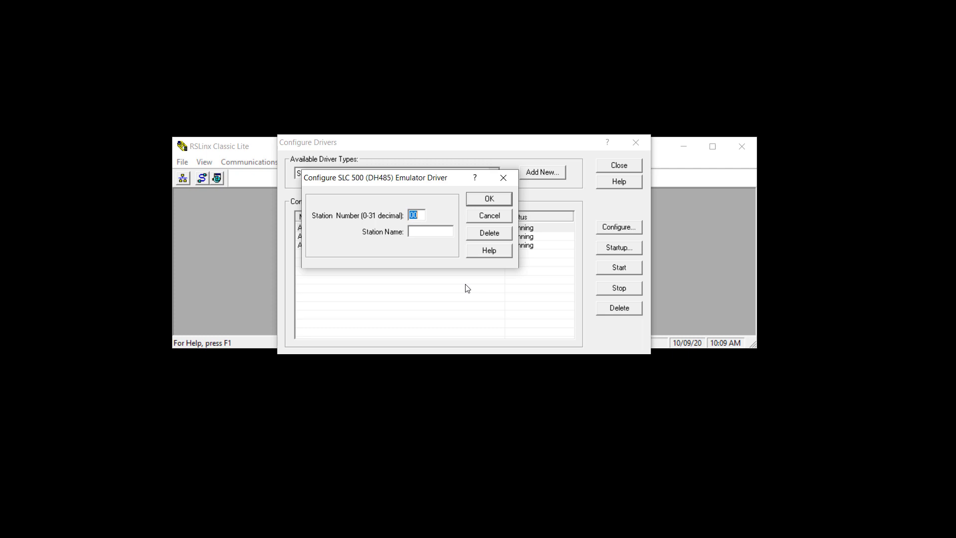
left_click(489, 198)
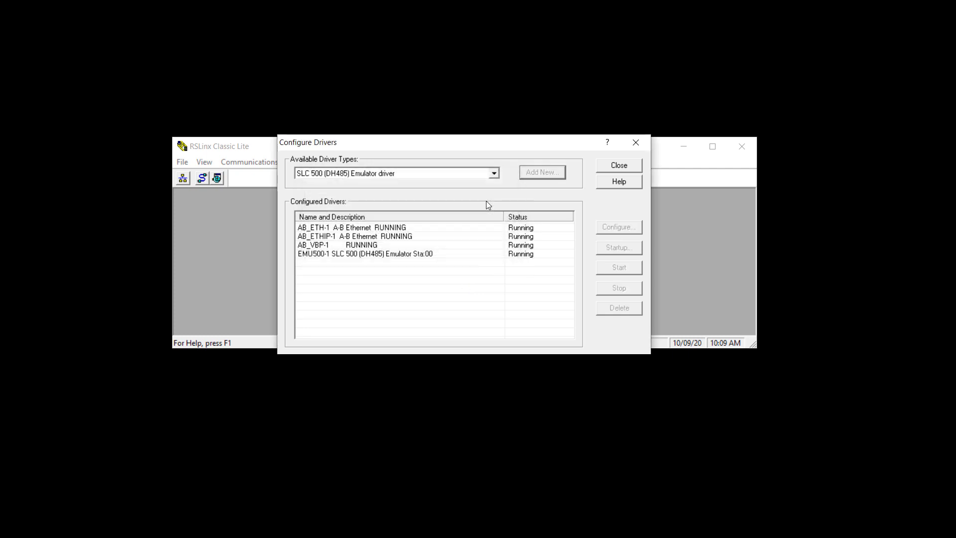
mouse_move(602, 175)
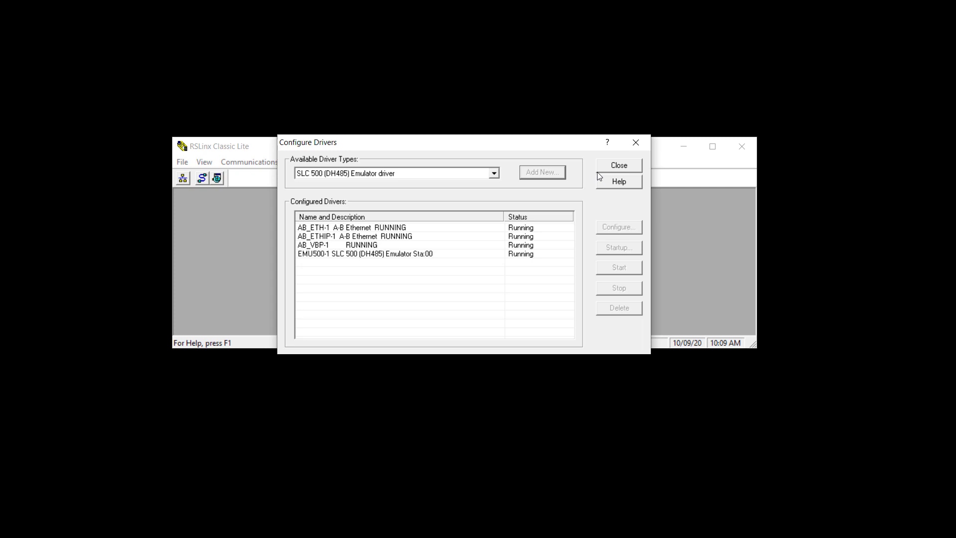
- Close driver configuration and expand the EMU500-1 DH-485 network in RSWho
left_click(618, 165)
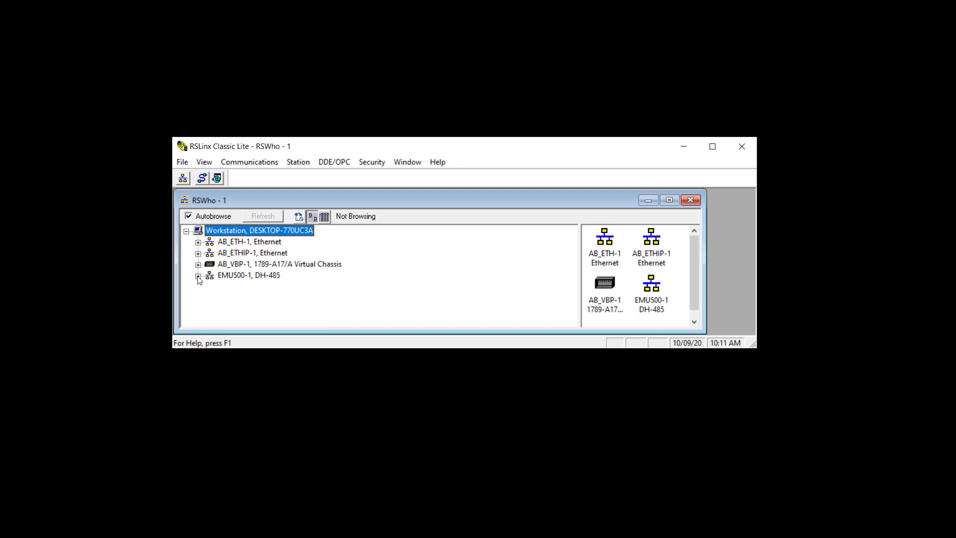
left_click(198, 275)
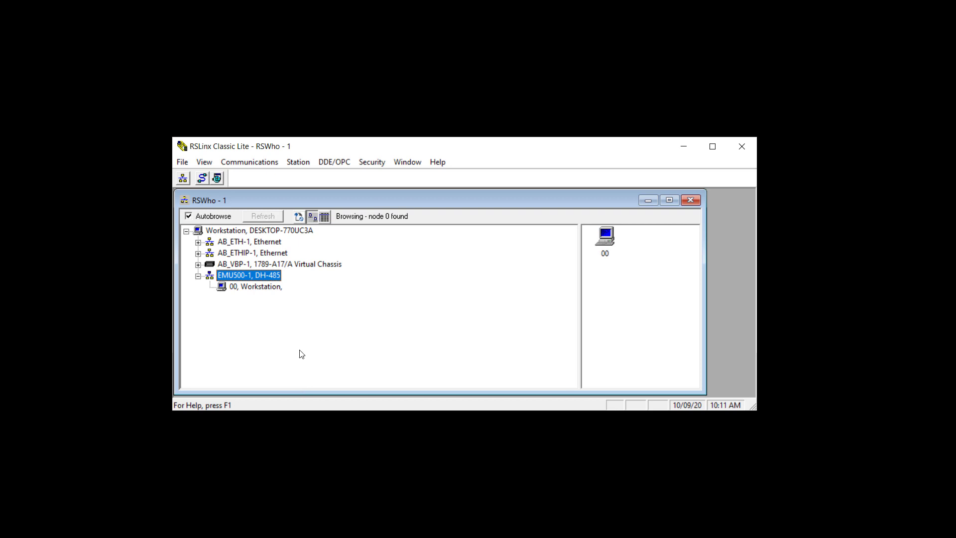
mouse_move(660, 213)
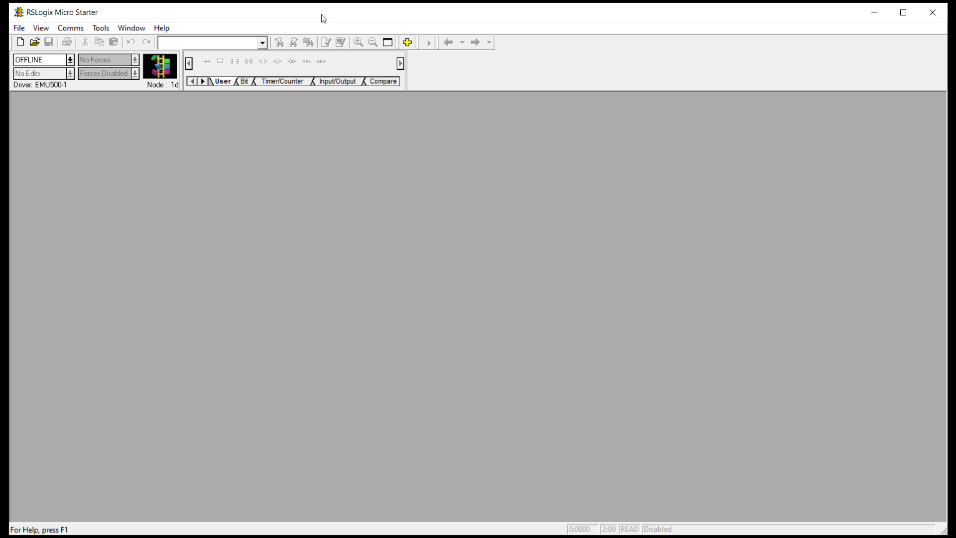
mouse_move(21, 28)
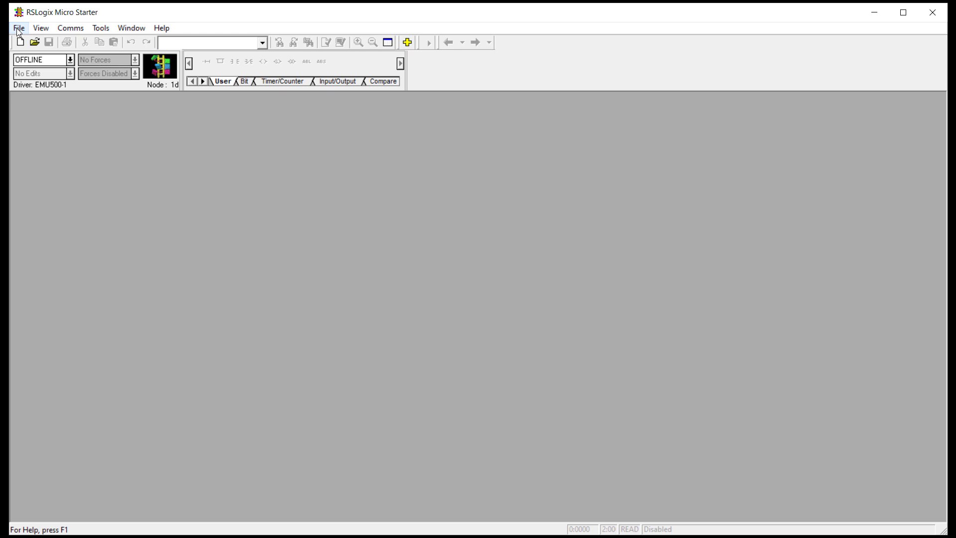
- Start a new MicroLogix 1100 Series B project on the EMU500-1 driver
left_click(20, 27)
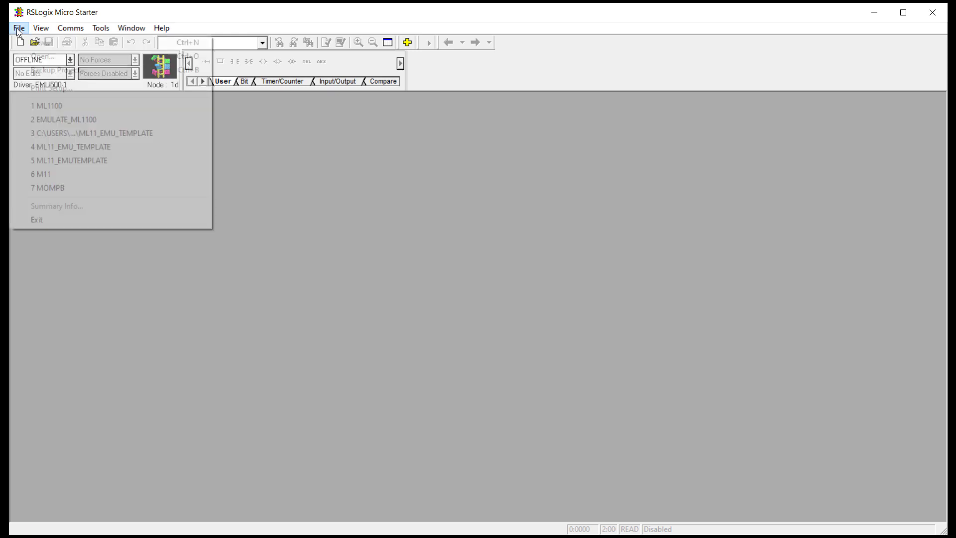
mouse_move(57, 70)
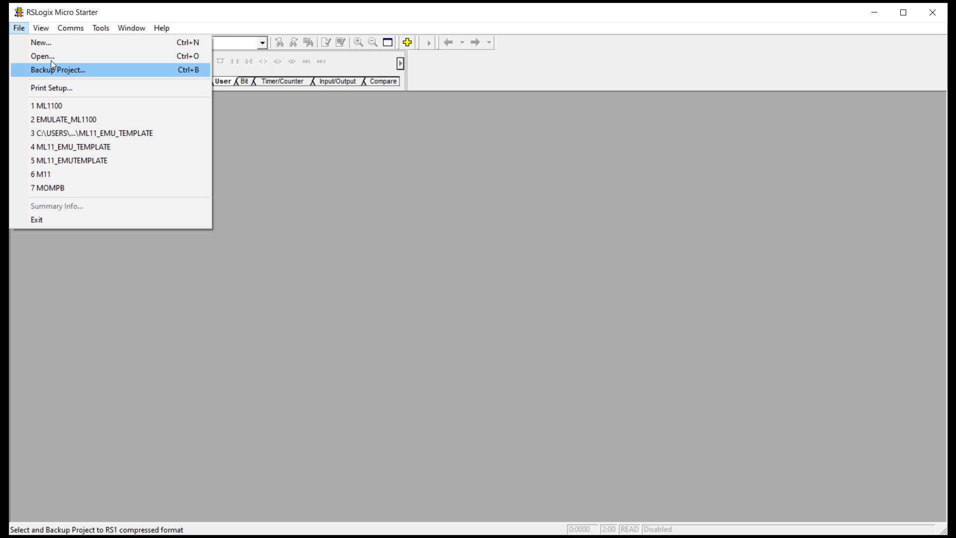
left_click(36, 42)
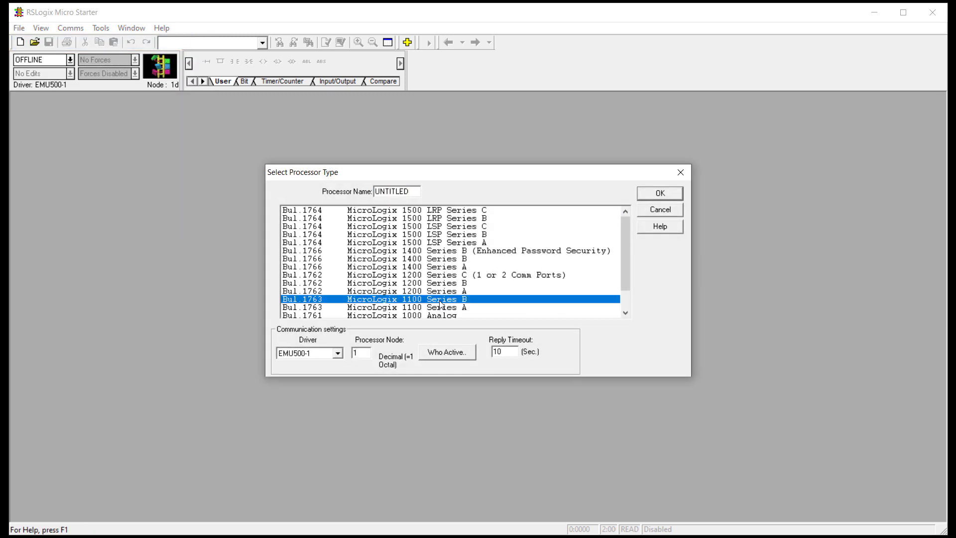
mouse_move(582, 235)
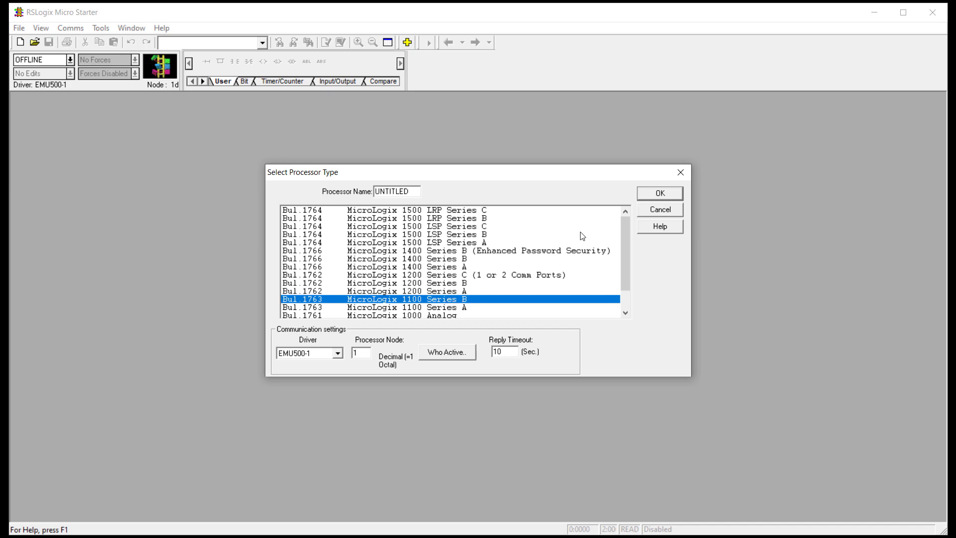
left_click(660, 194)
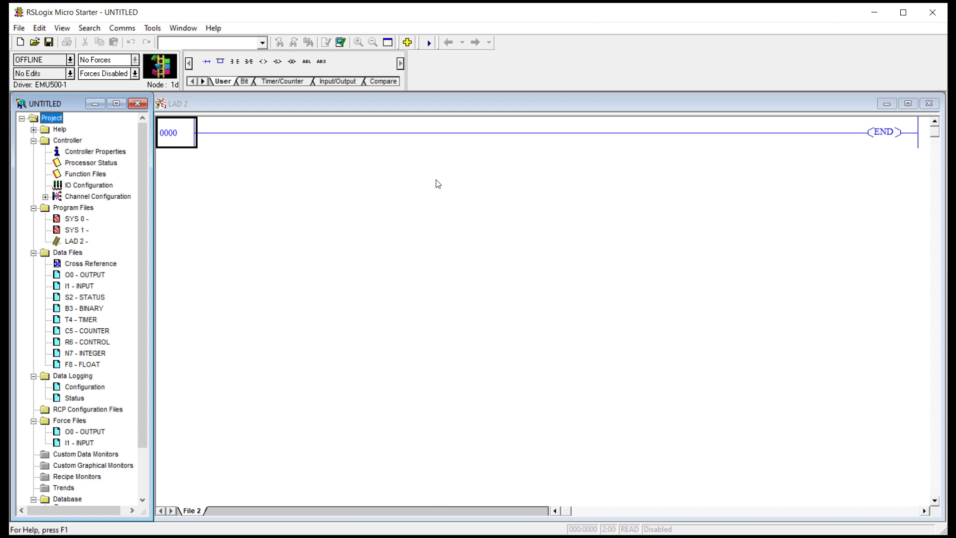
mouse_move(350, 187)
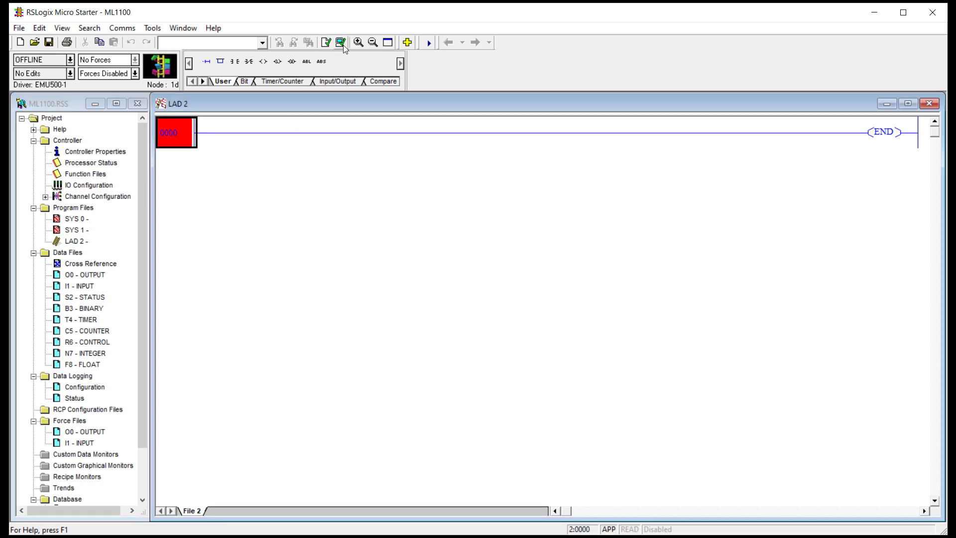
- Verify the project and save it as ML1100 in the chosen folder
left_click(342, 41)
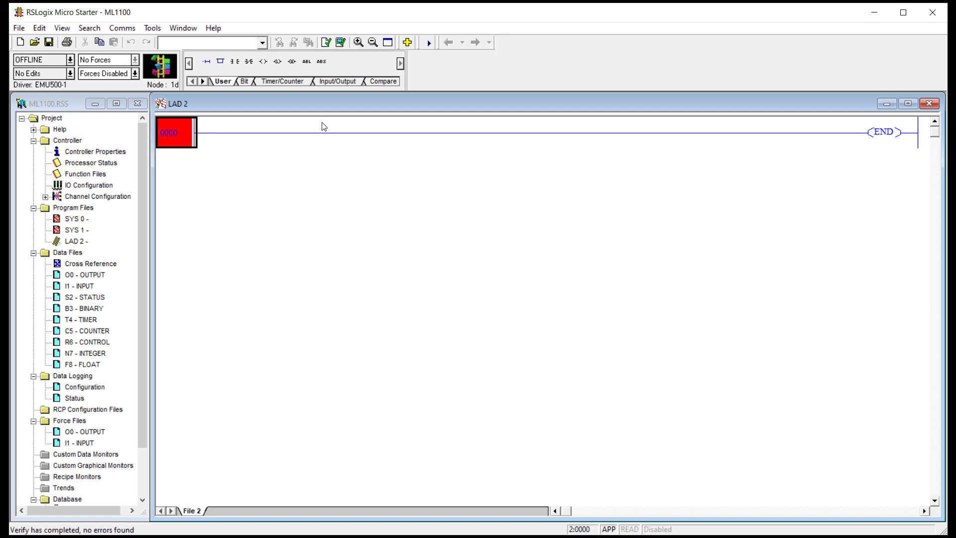
left_click(20, 27)
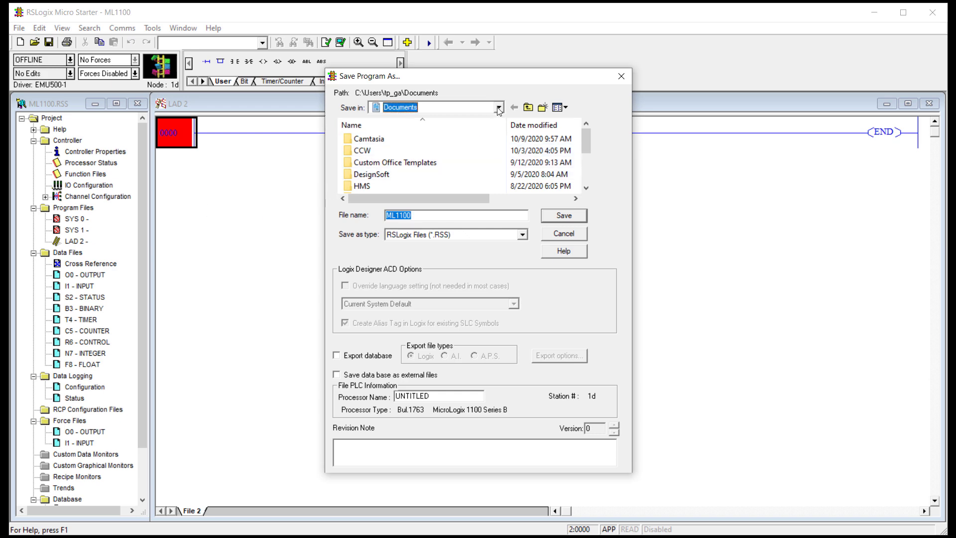
left_click(498, 107)
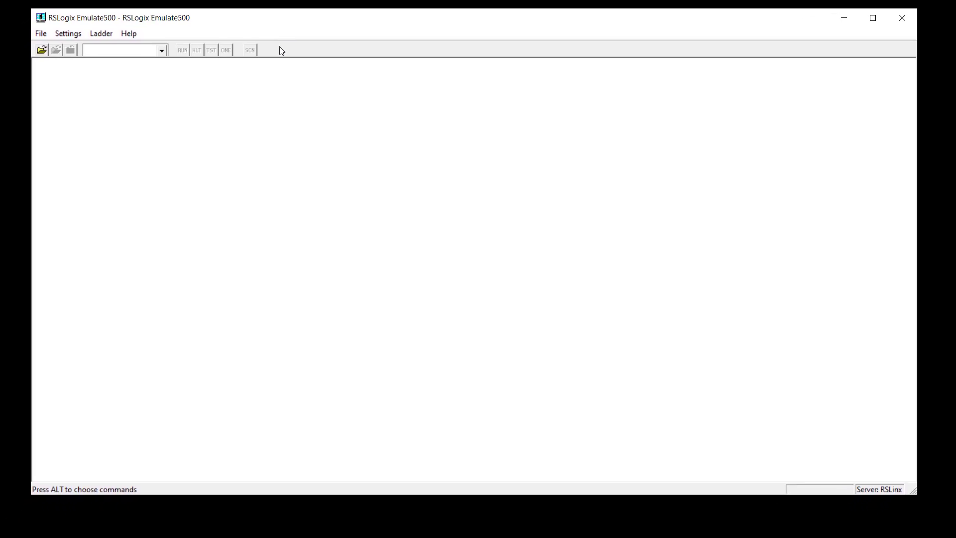
mouse_move(257, 112)
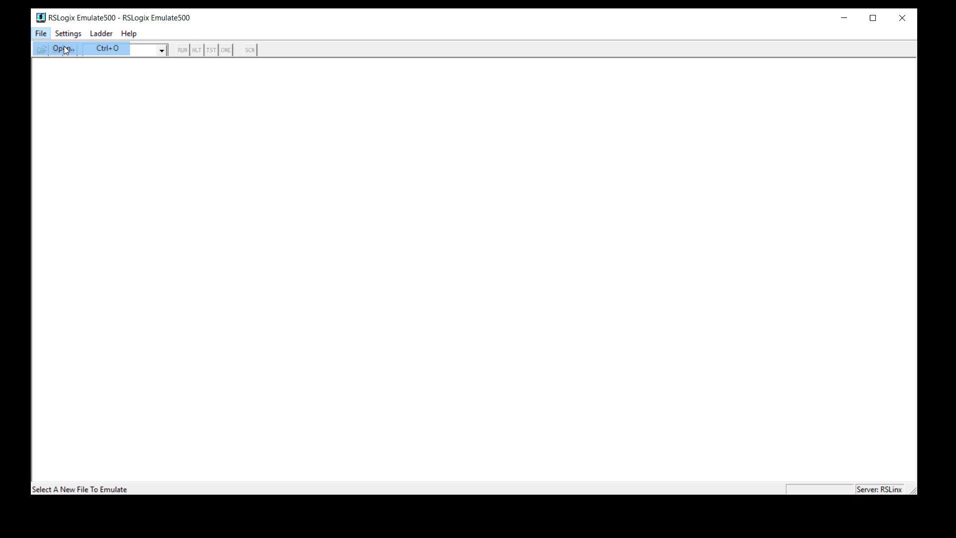
- Load the ML1100 program file from the Desktop into Emulate500
left_click(64, 50)
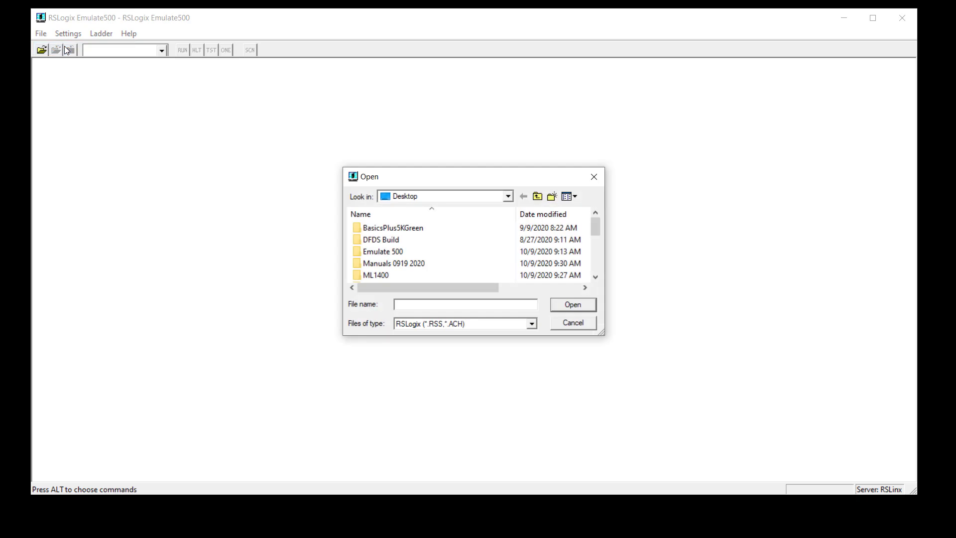
left_click(465, 304)
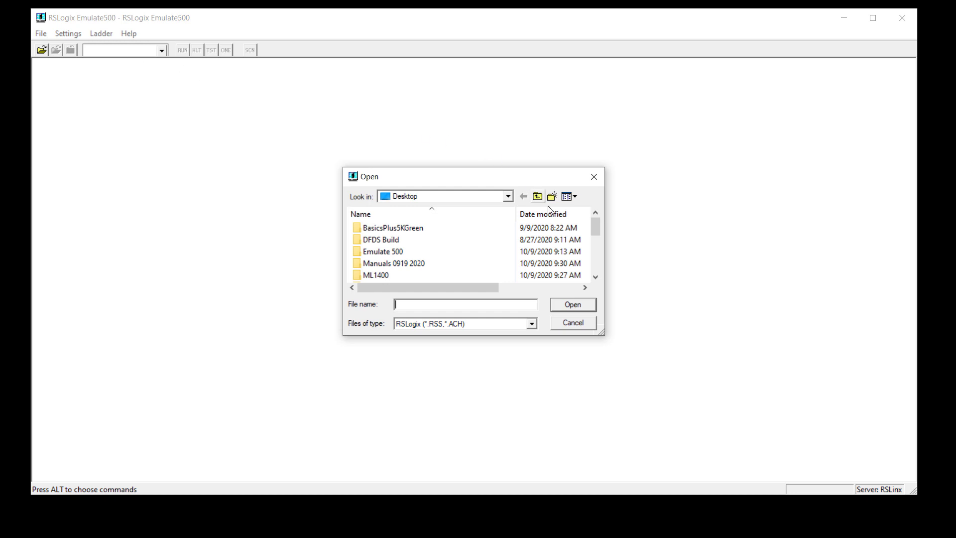
scroll("down", 3)
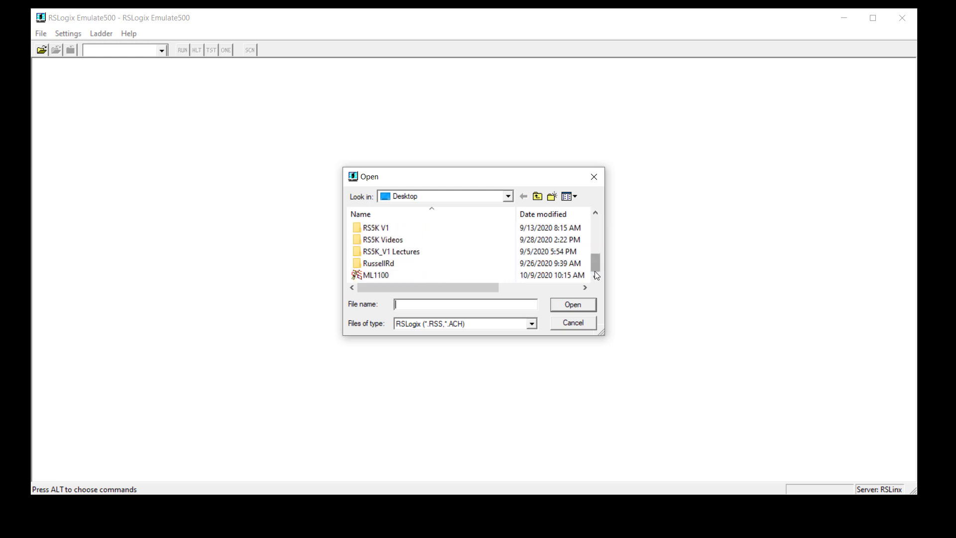
left_click(377, 275)
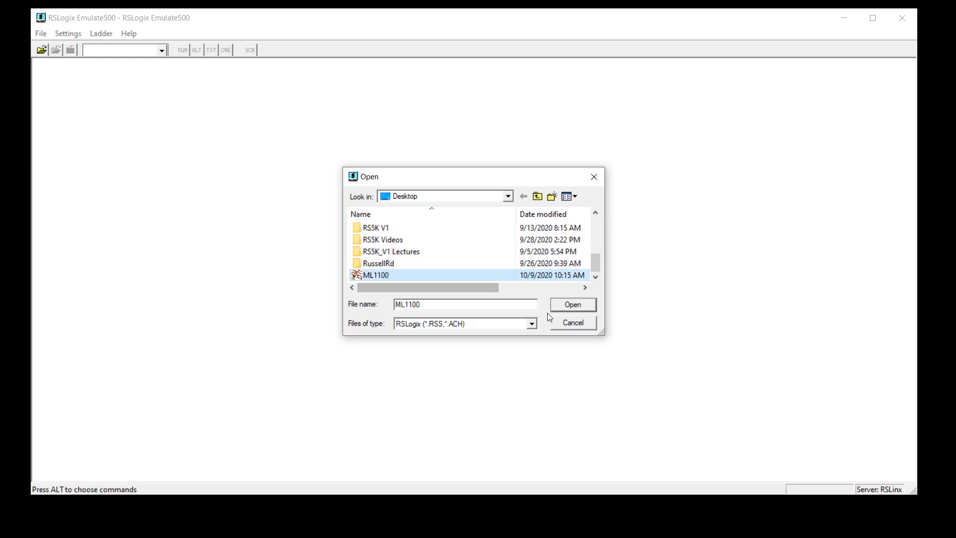
left_click(574, 305)
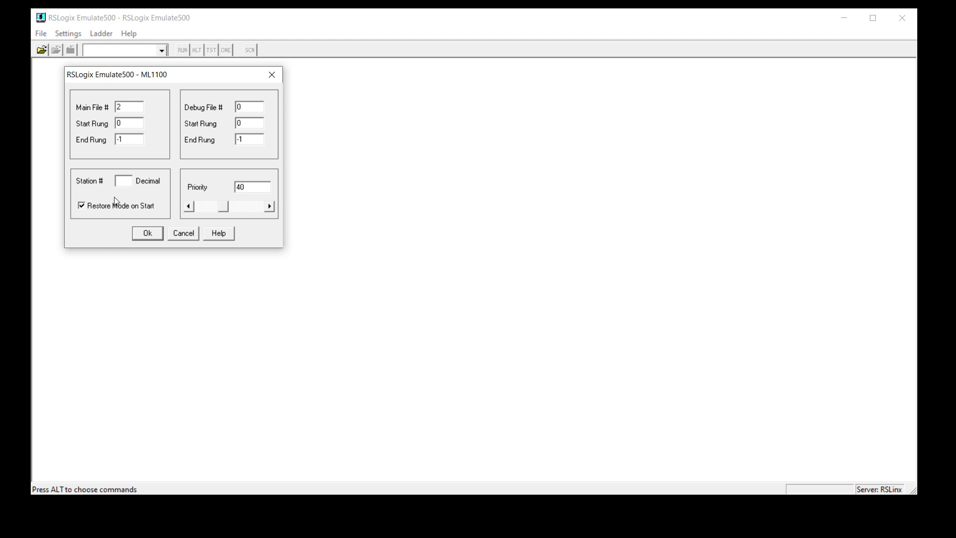
- Set the emulated ML1100 to main file 2, station 1, and accept
type("1")
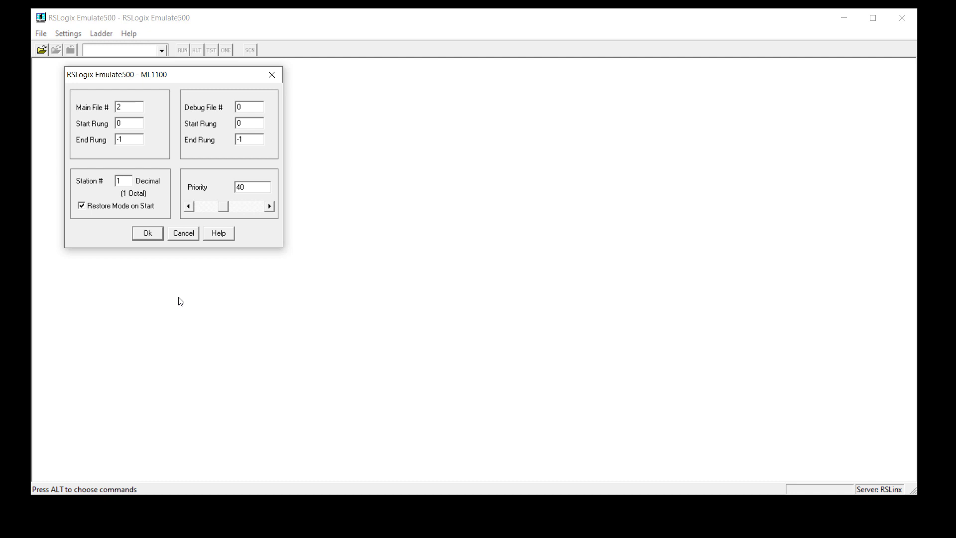
left_click(124, 180)
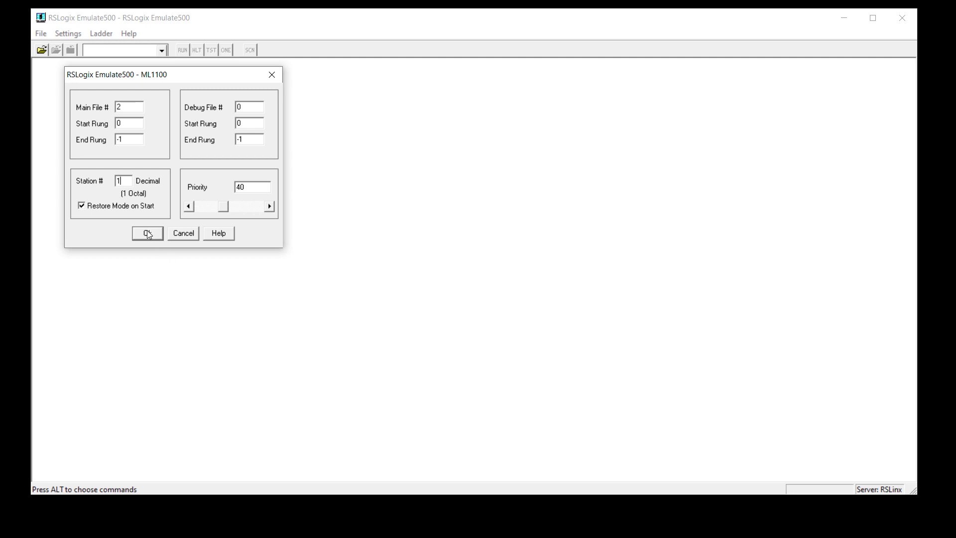
left_click(147, 233)
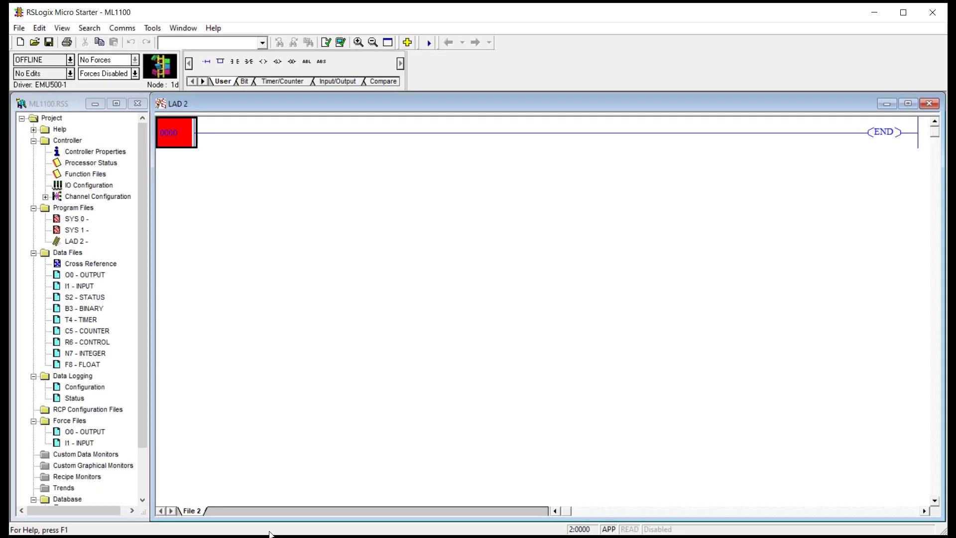
mouse_move(269, 345)
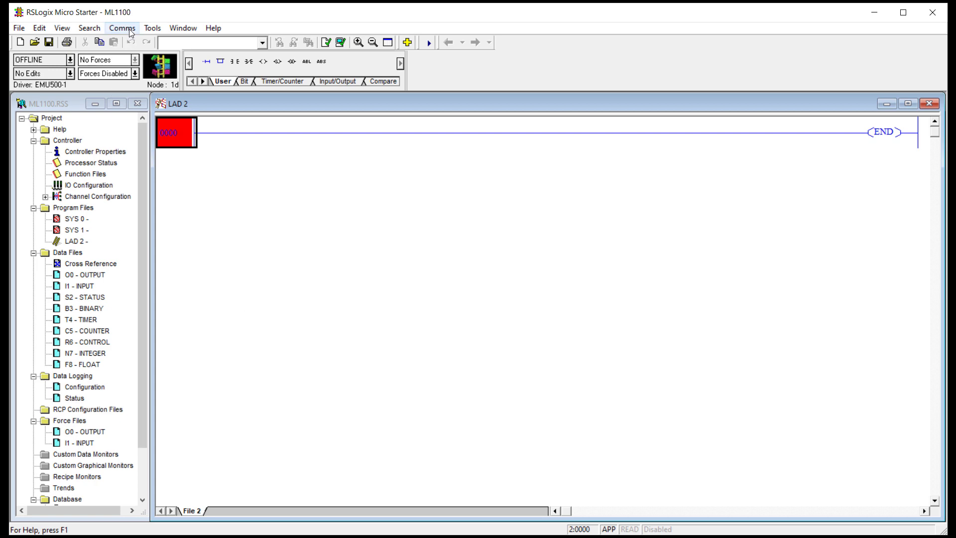
- In Who Active Go Online, find the MicroLogix 1100 at node 01 on EMU500-1
left_click(123, 28)
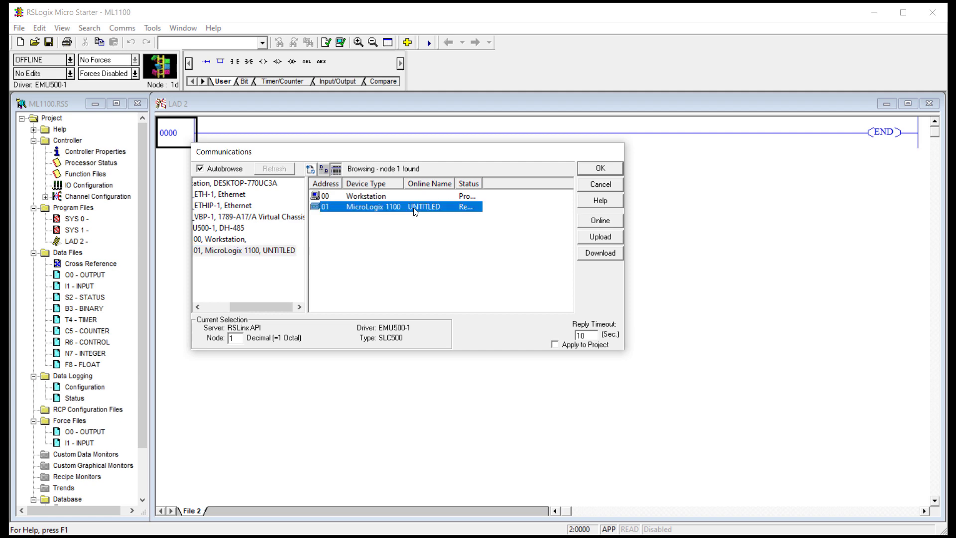
mouse_move(448, 230)
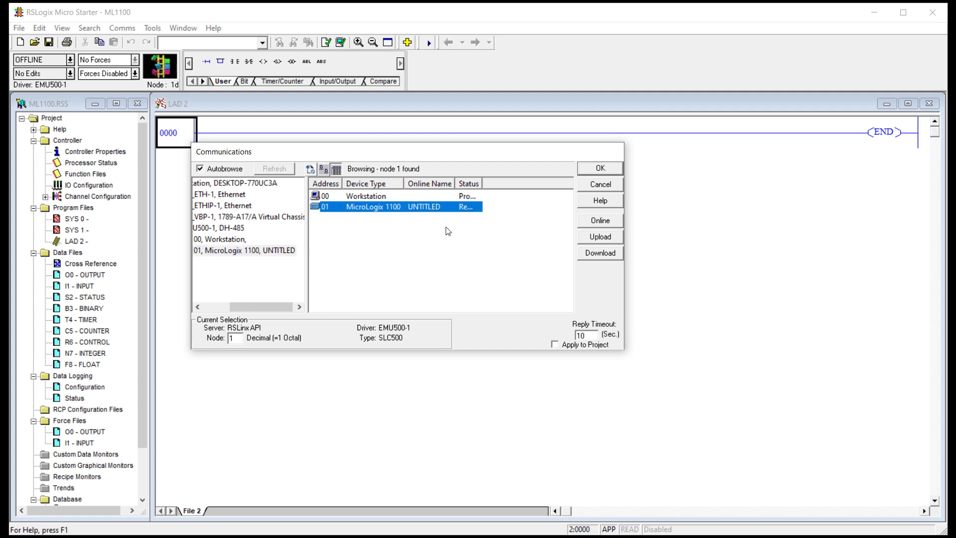
mouse_move(364, 214)
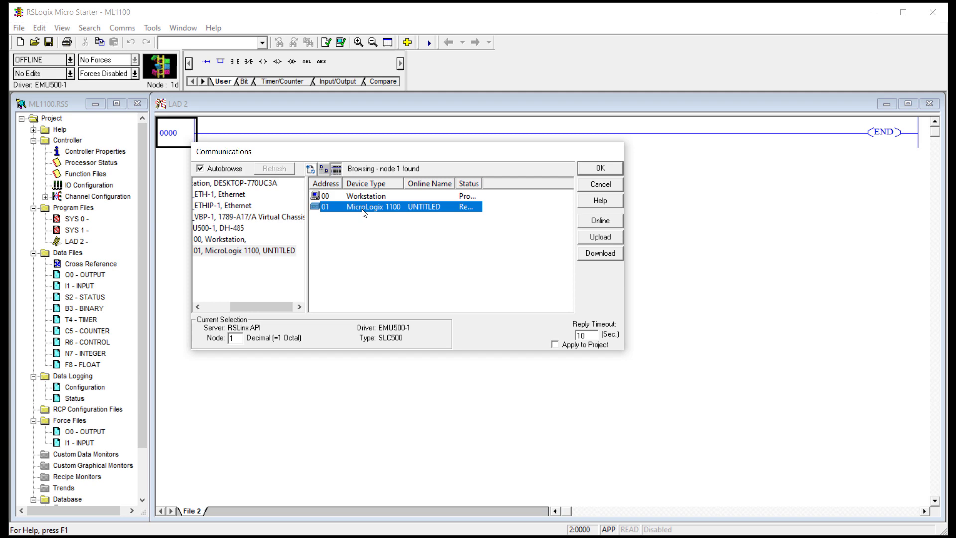
mouse_move(405, 211)
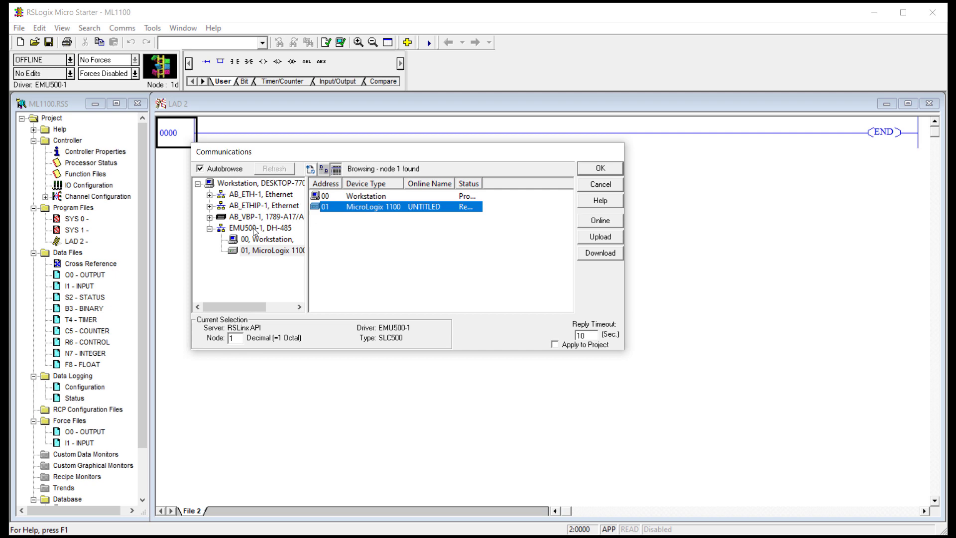
left_click(268, 251)
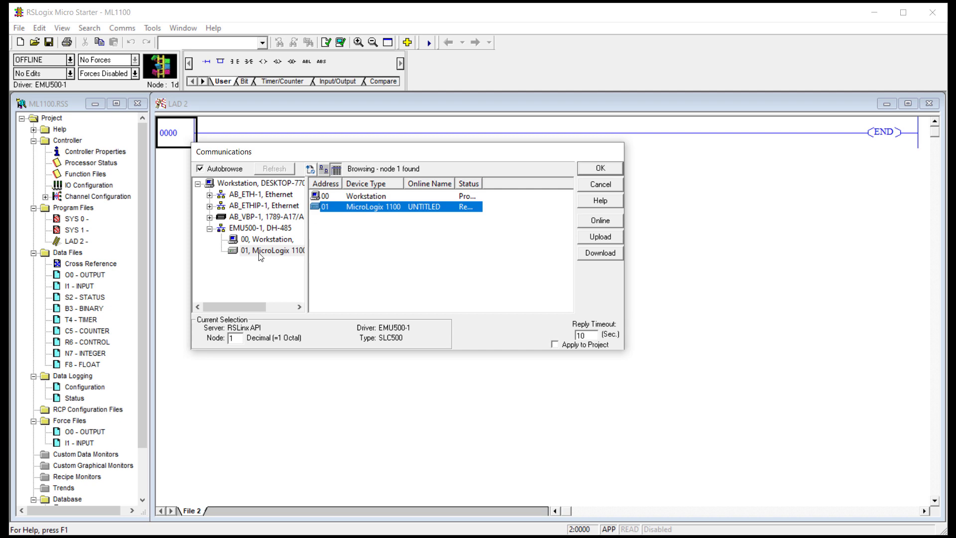
left_click(600, 168)
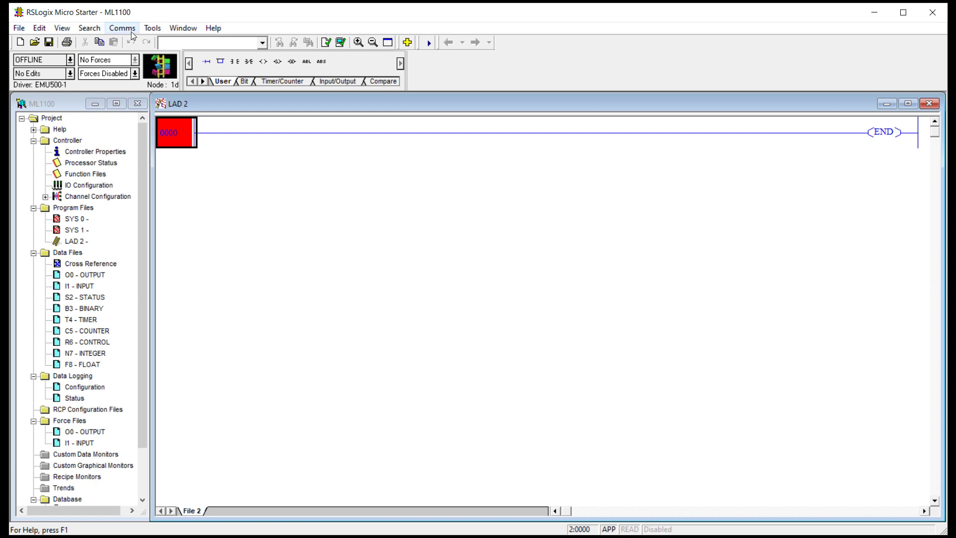
- Download ML1100 to the emulated MicroLogix 1100 and go online
left_click(122, 28)
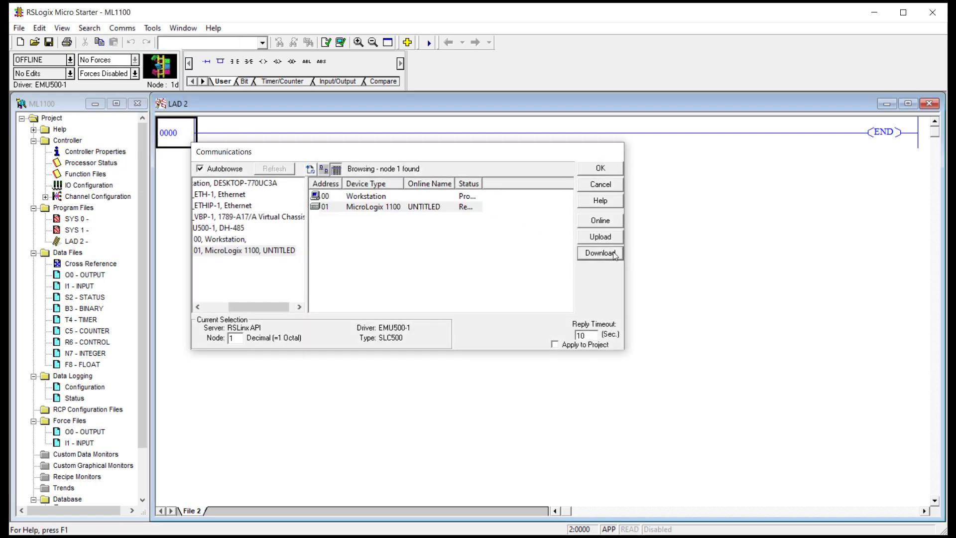
left_click(599, 253)
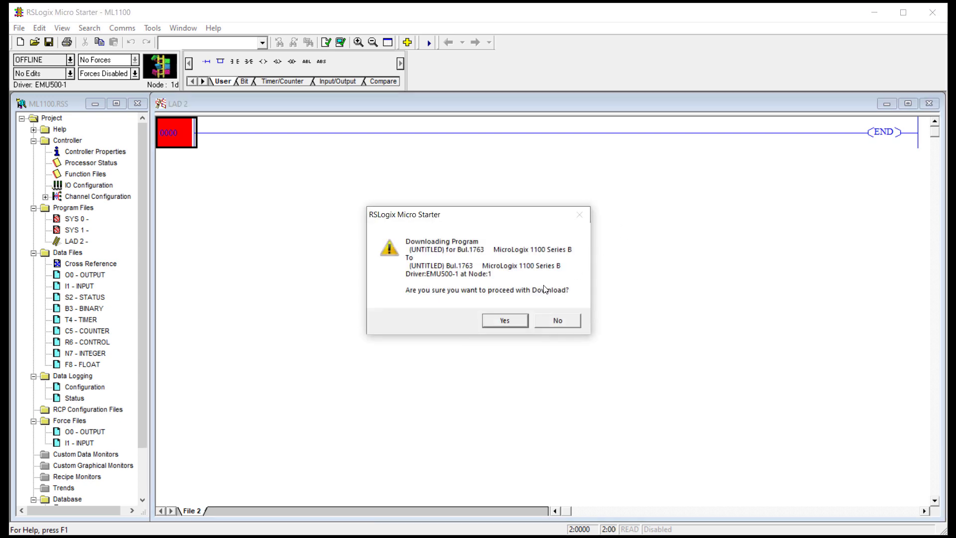
left_click(504, 320)
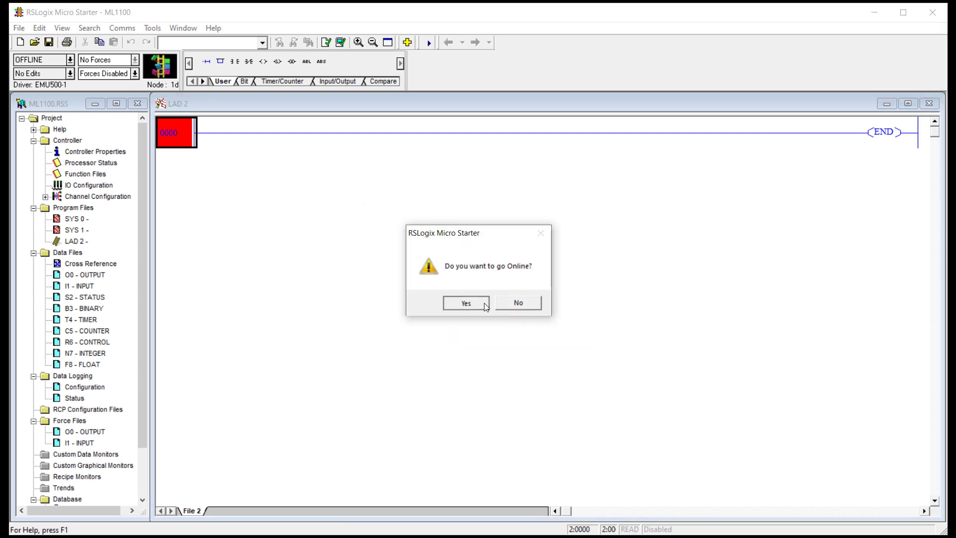
left_click(466, 302)
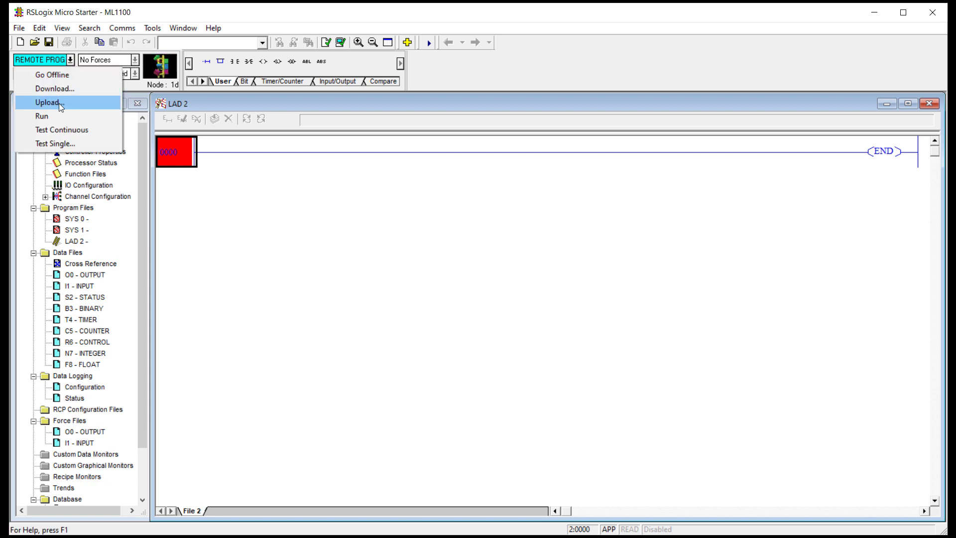
- Switch the processor to remote run mode and confirm
left_click(42, 115)
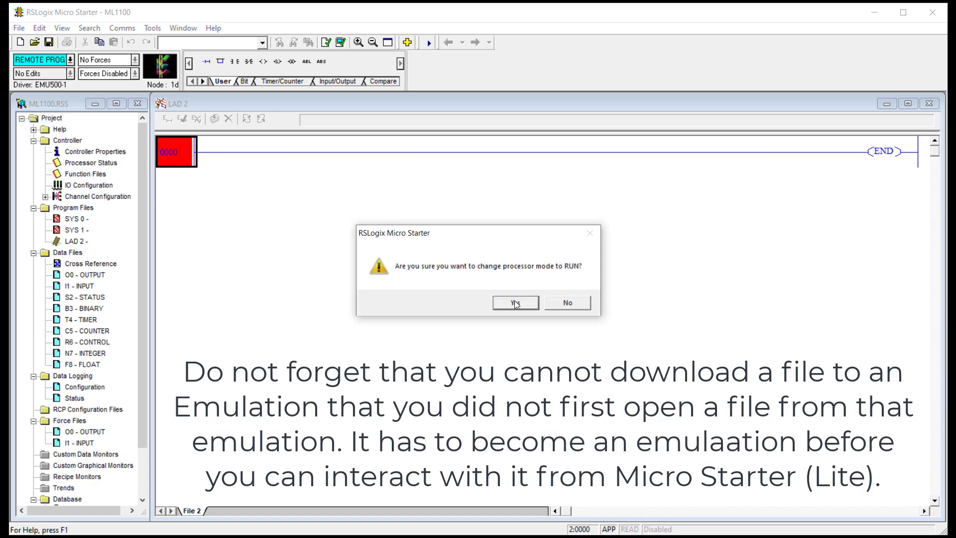
left_click(515, 303)
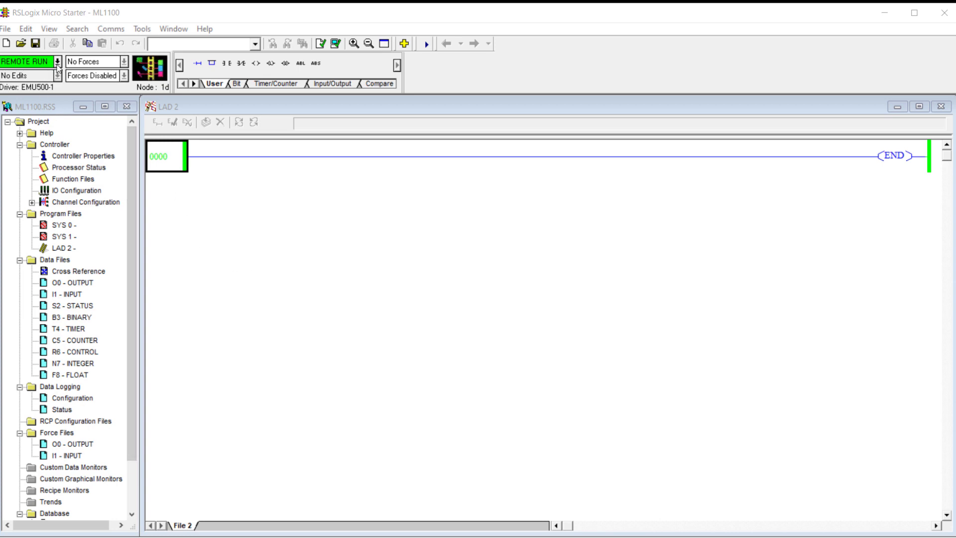
- Save the project, accepting the revision note, and go offline
left_click(38, 42)
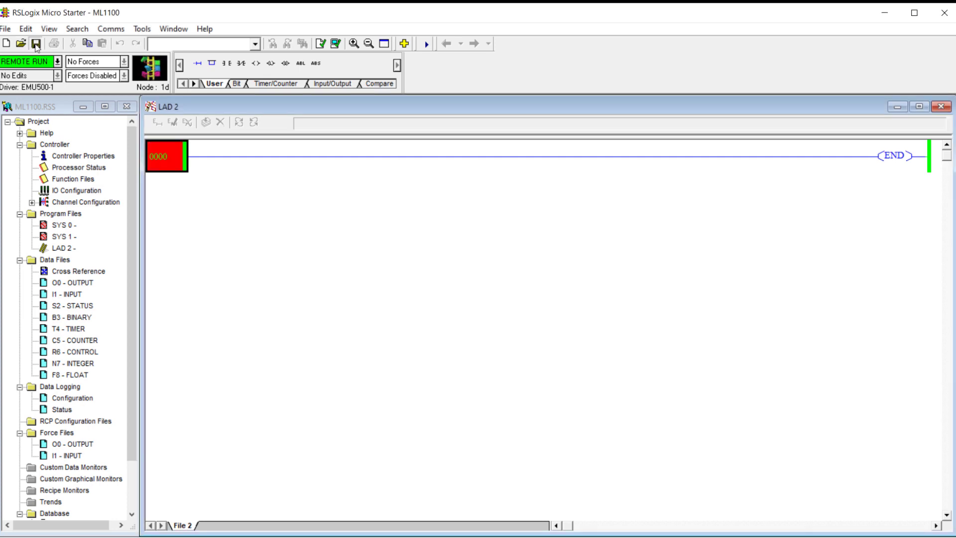
left_click(37, 40)
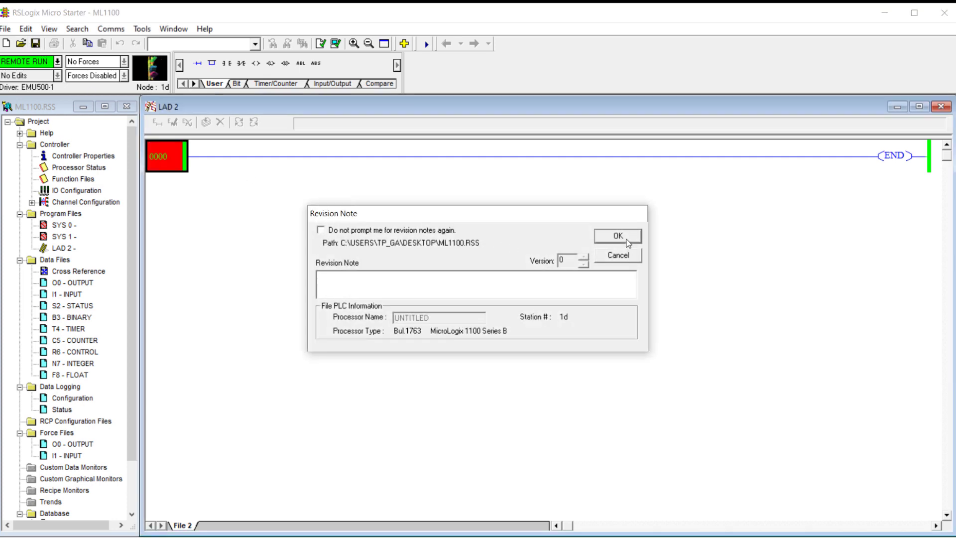
left_click(620, 236)
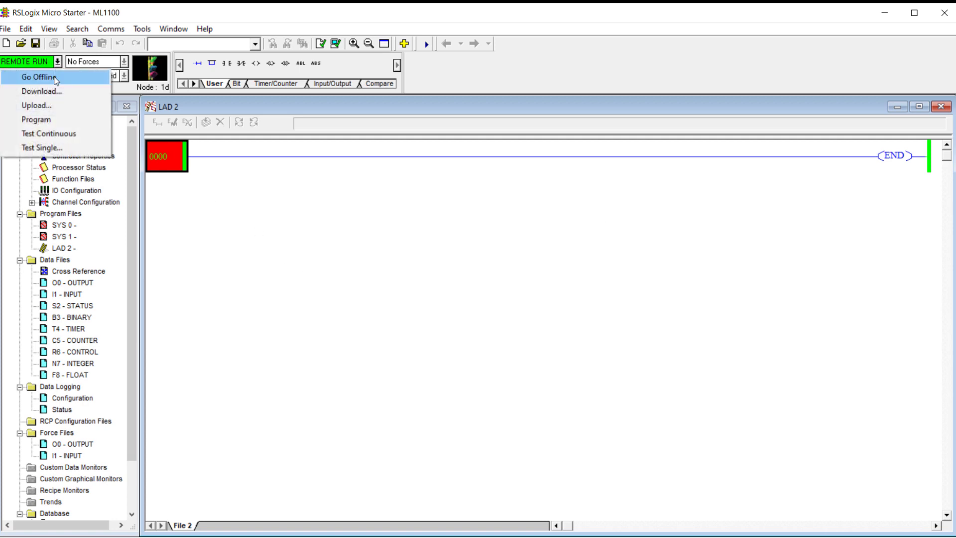
left_click(36, 76)
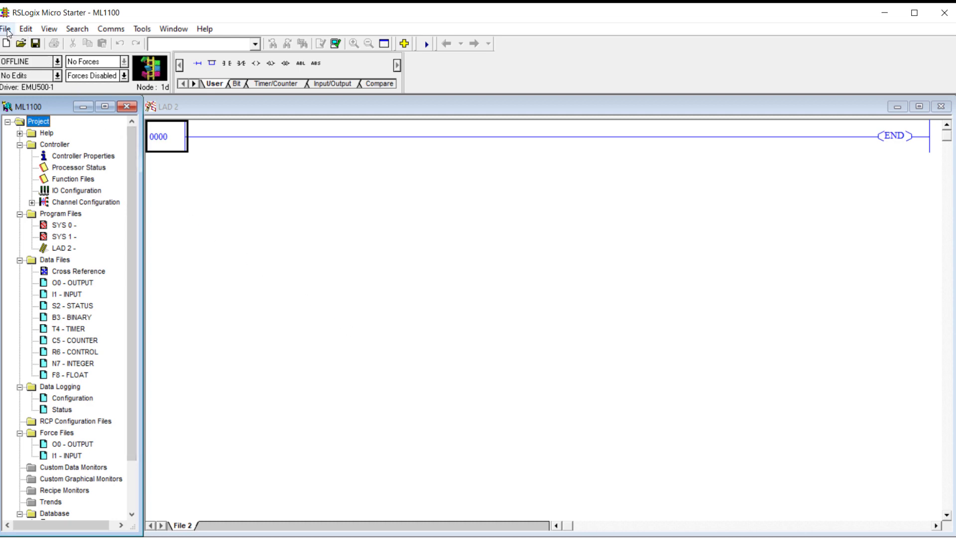
- Open the recent ML11_EMU_TEMPLATE project, closing the untitled one
left_click(8, 24)
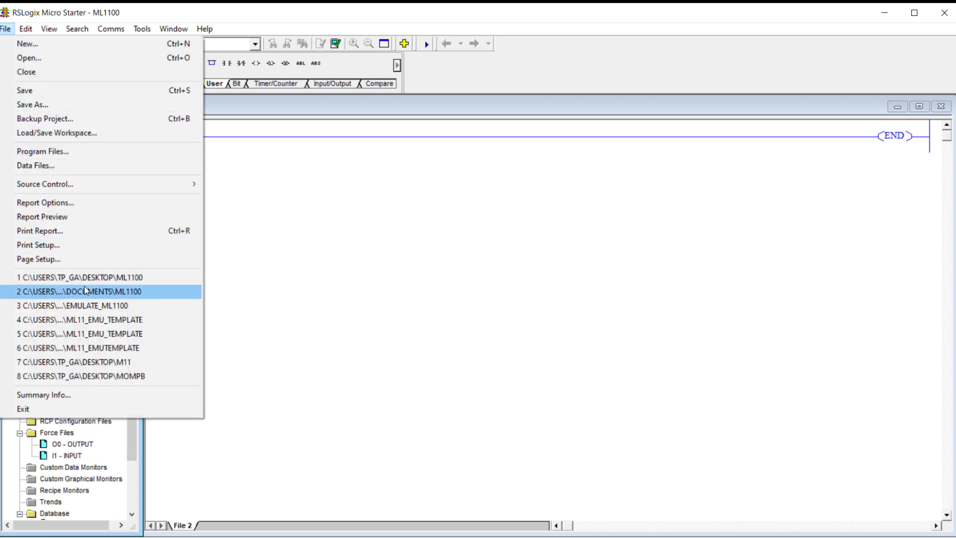
mouse_move(100, 306)
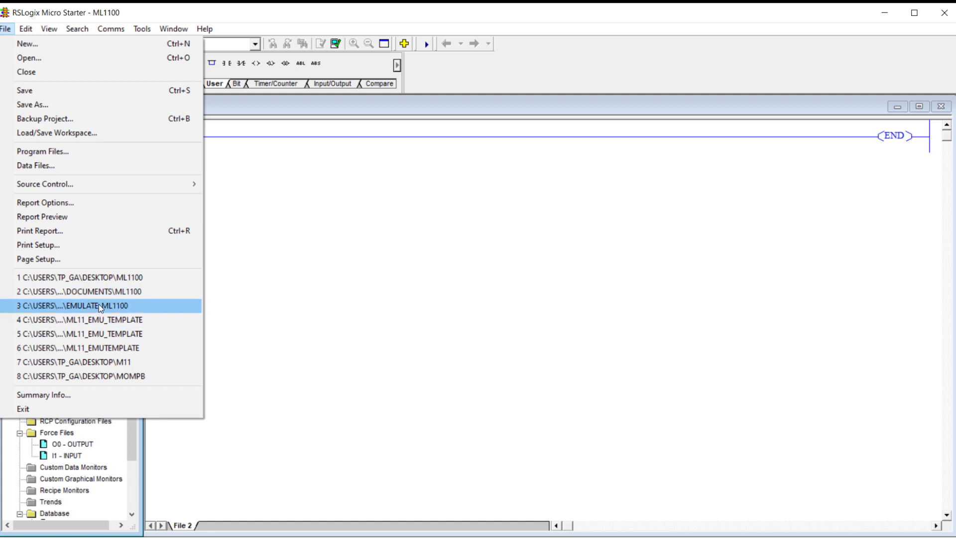
mouse_move(98, 320)
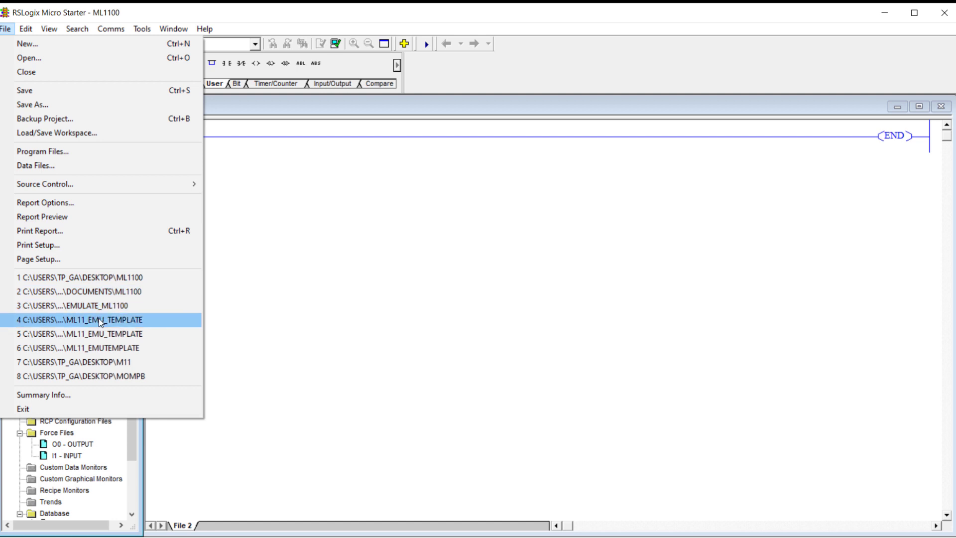
left_click(79, 320)
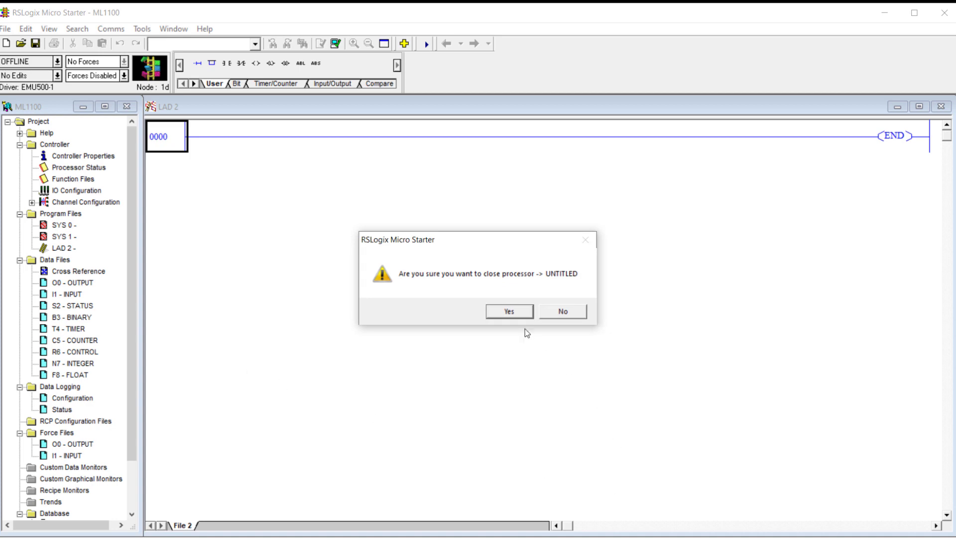
left_click(509, 310)
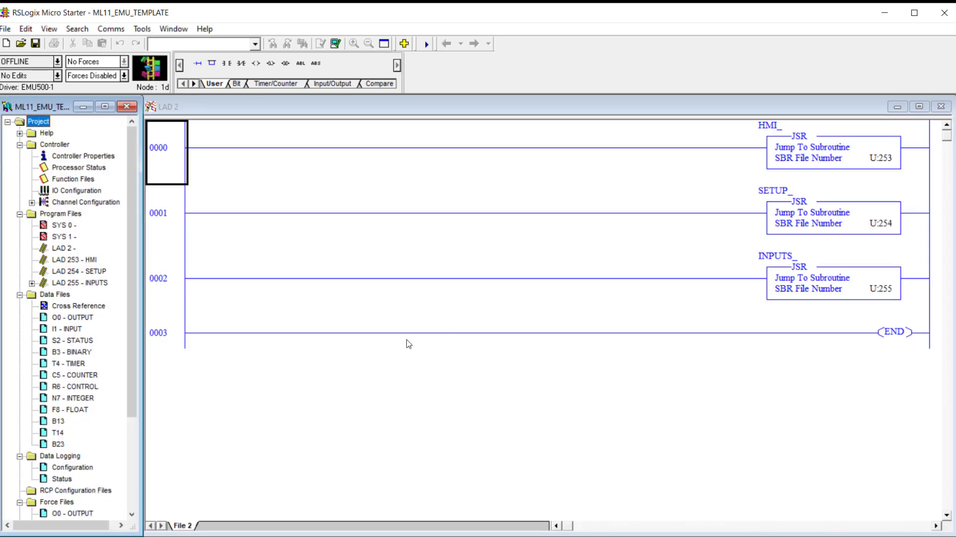
mouse_move(399, 346)
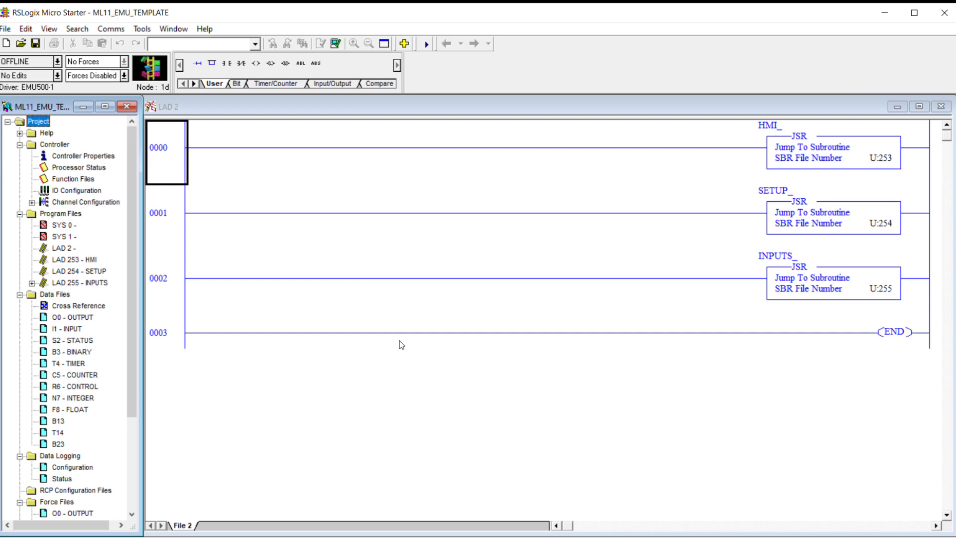
mouse_move(403, 348)
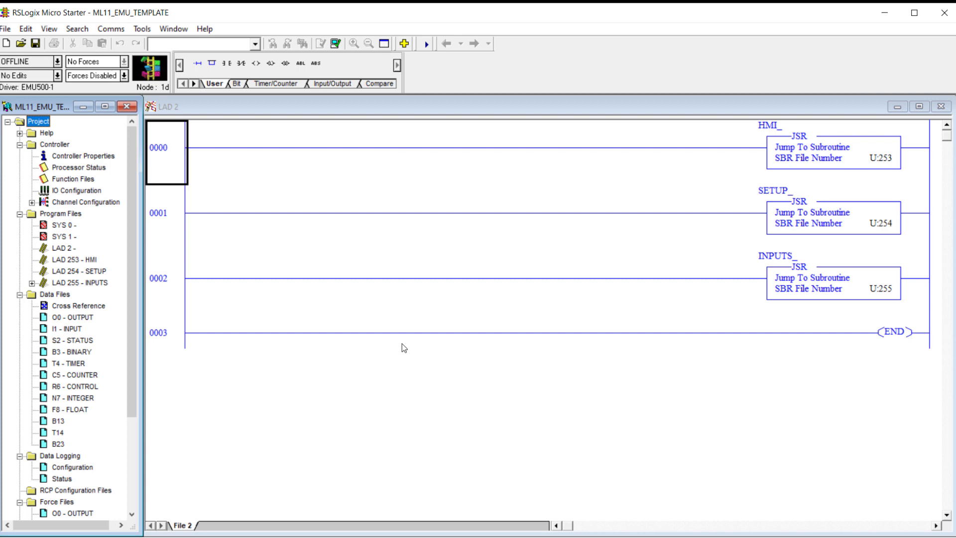
mouse_move(108, 288)
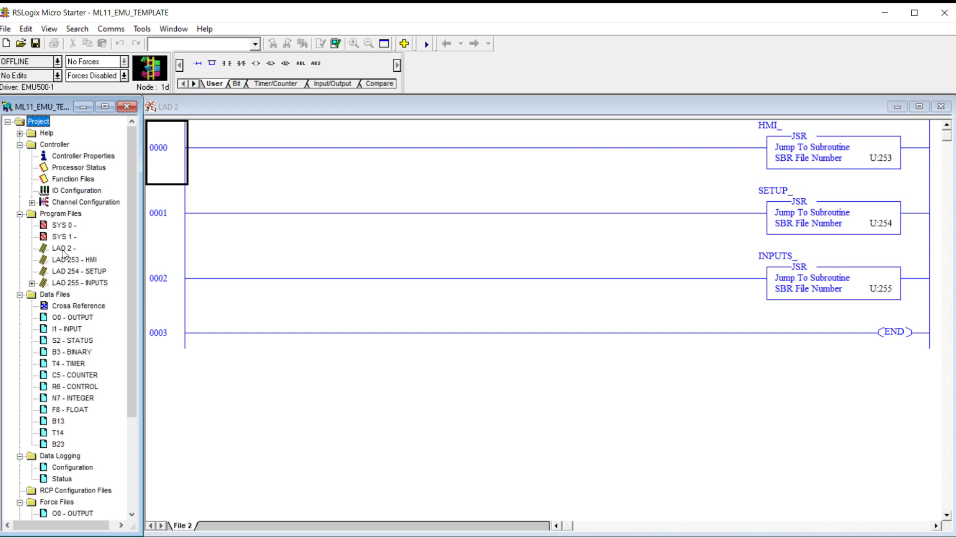
mouse_move(97, 286)
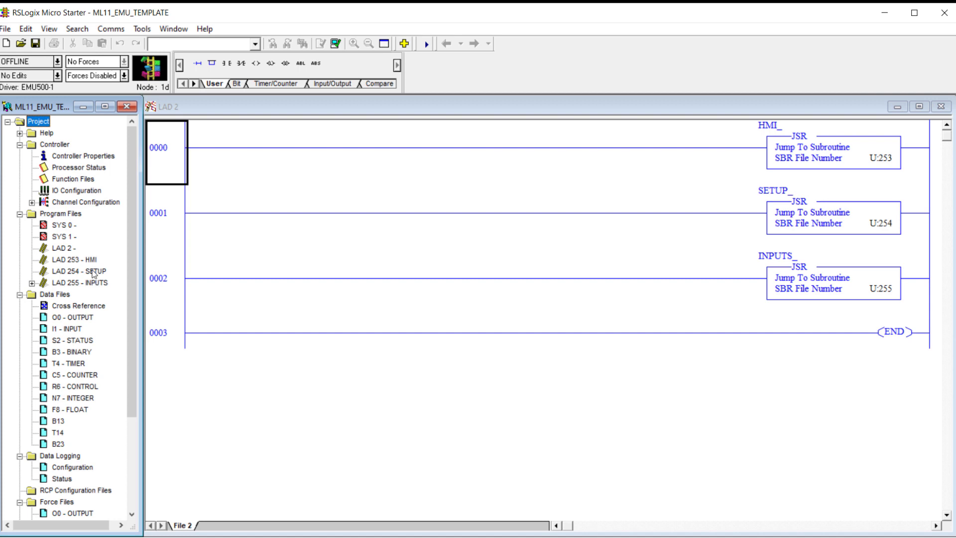
- In LAD 254 SETUP, toggle on setup bits B13:0/0 and B13:1/1 via Toggle Bit
double_click(66, 271)
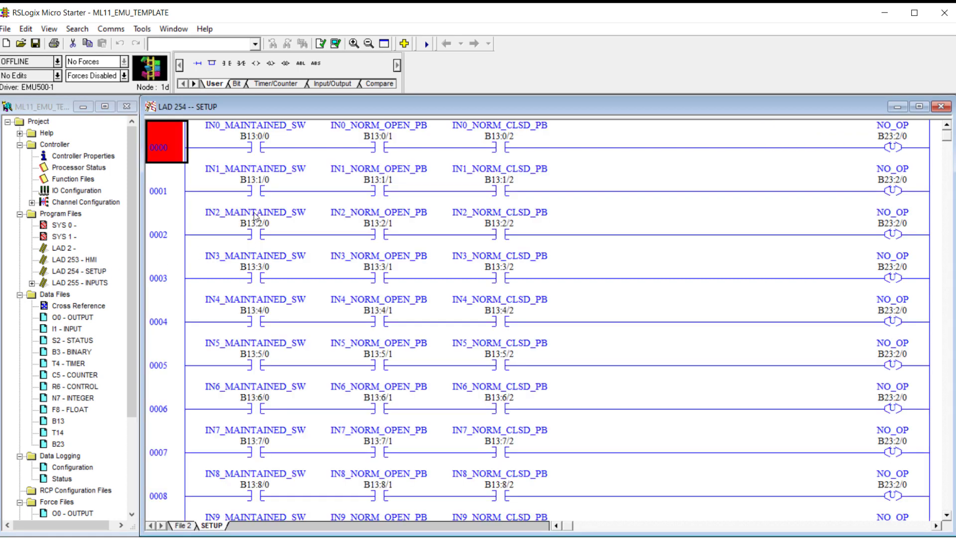
mouse_move(260, 150)
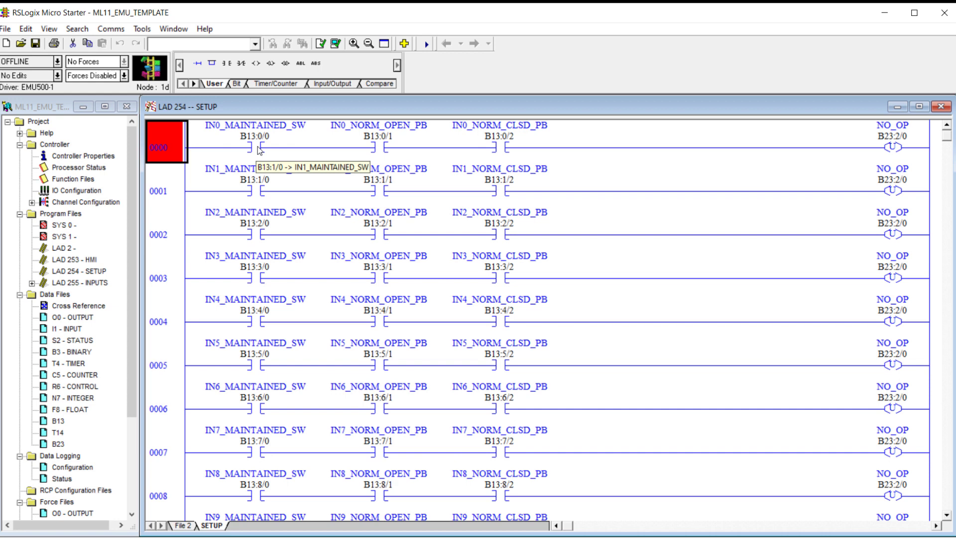
right_click(251, 148)
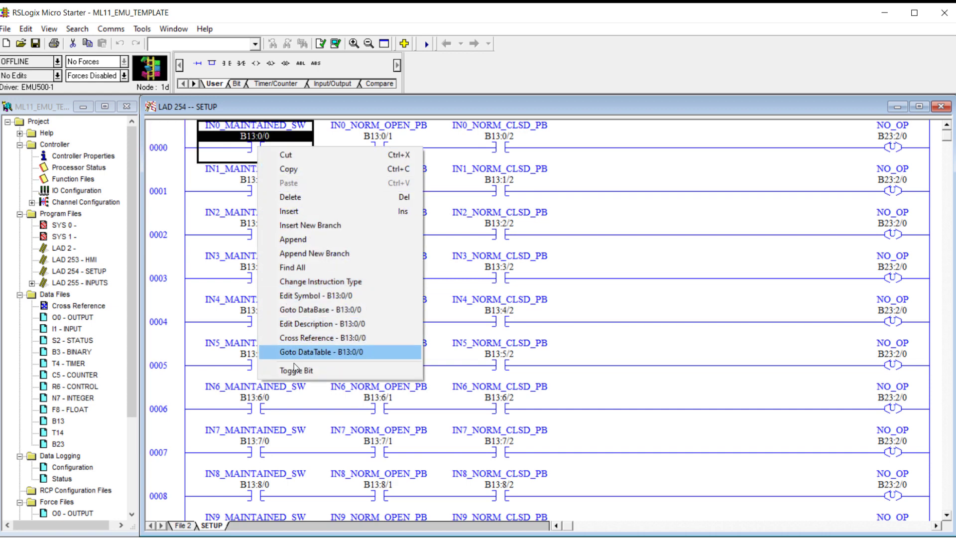
left_click(295, 370)
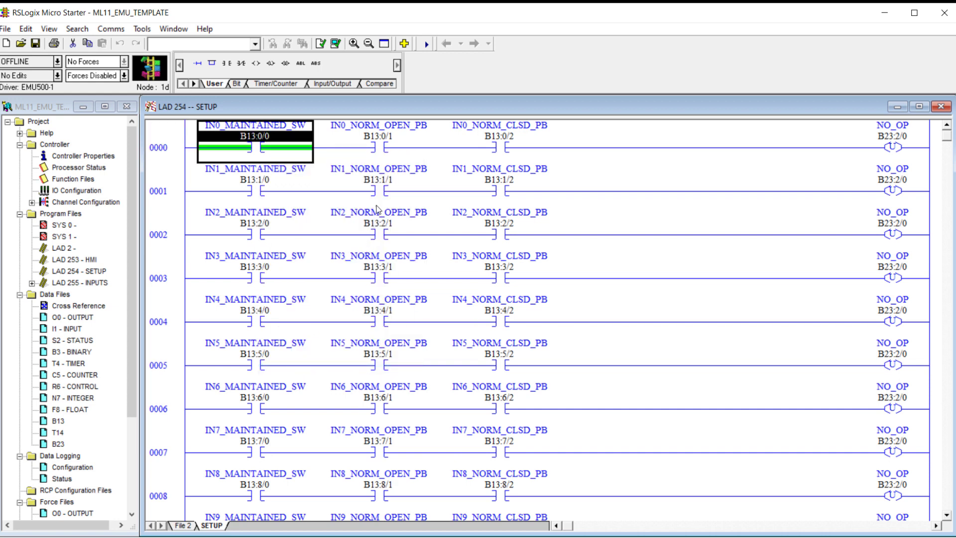
right_click(378, 180)
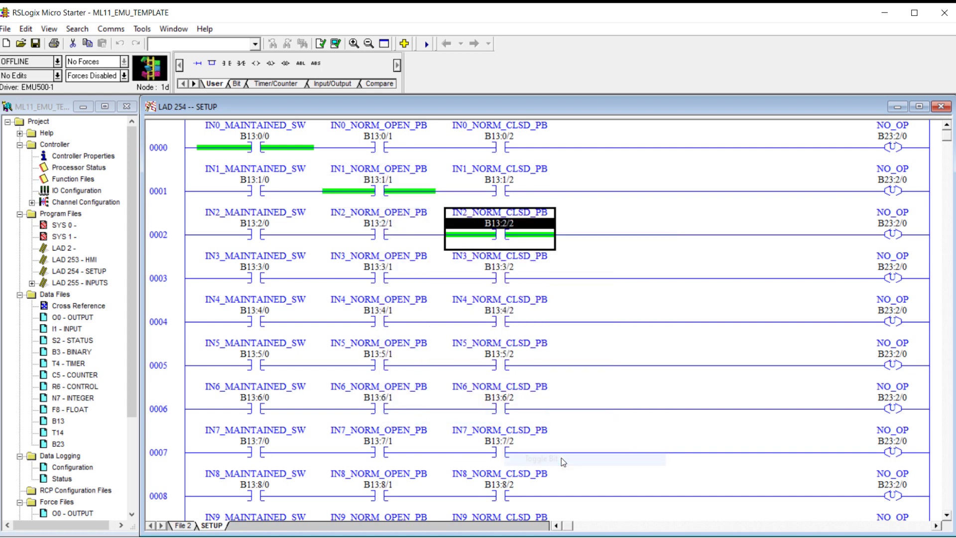
mouse_move(46, 59)
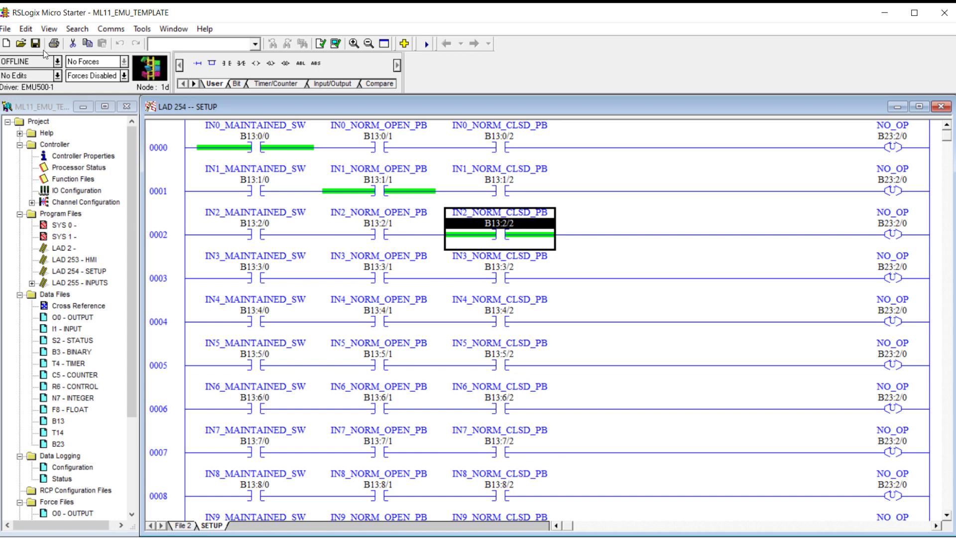
- Download ML11_EMU_TEMPLATE to the emulated MicroLogix 1100 via System Comms and go online
left_click(7, 28)
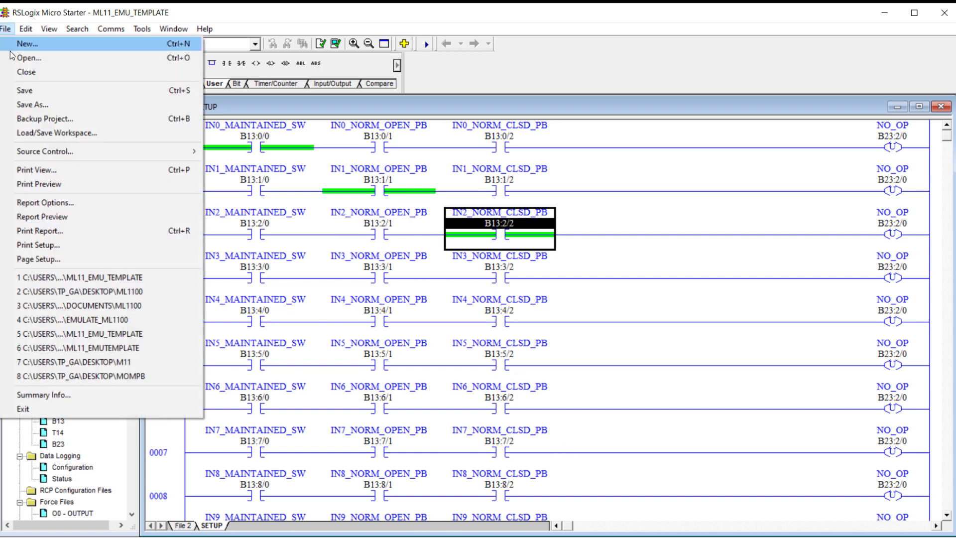
mouse_move(29, 105)
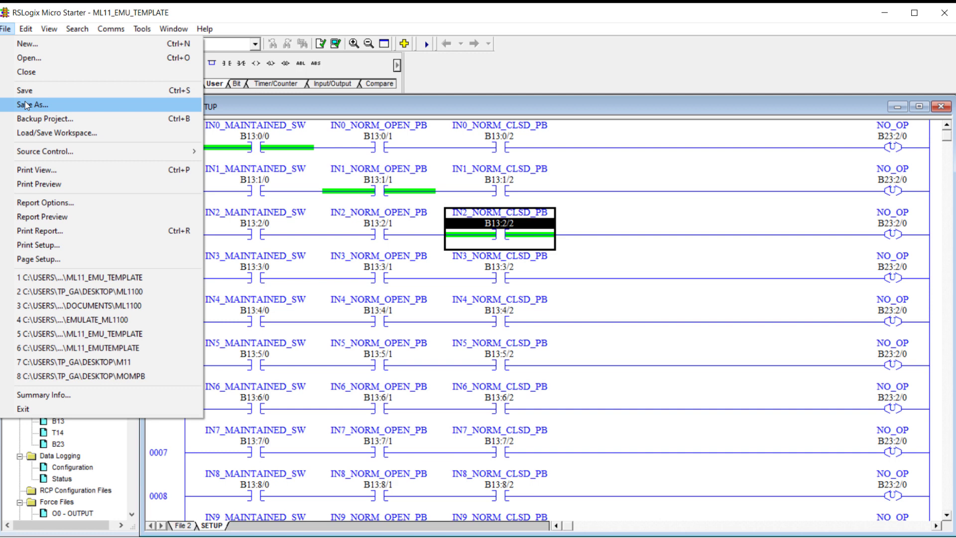
left_click(24, 90)
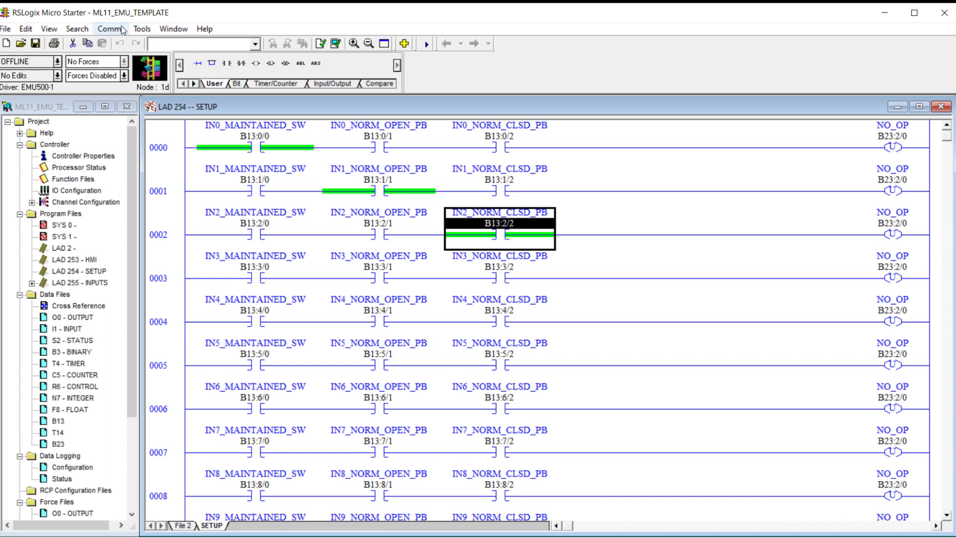
left_click(110, 28)
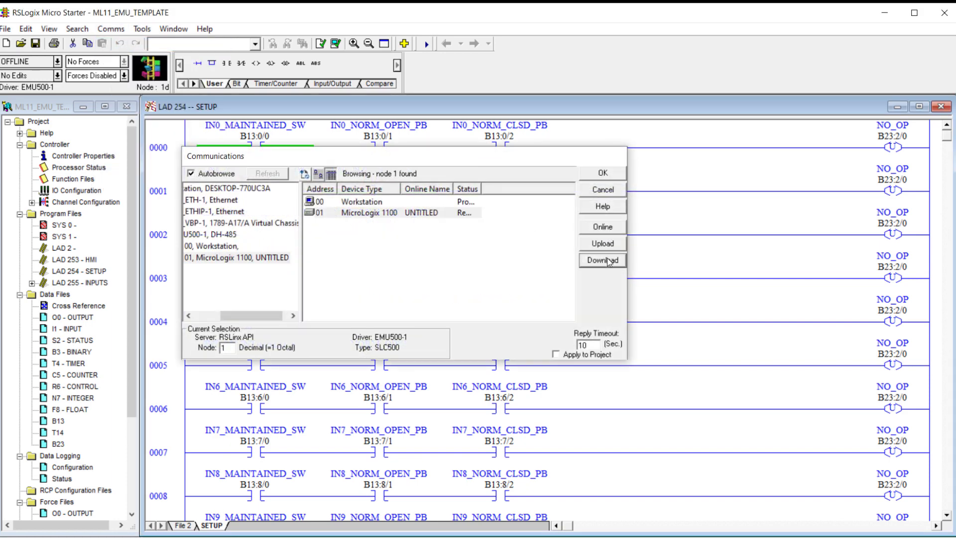
left_click(602, 261)
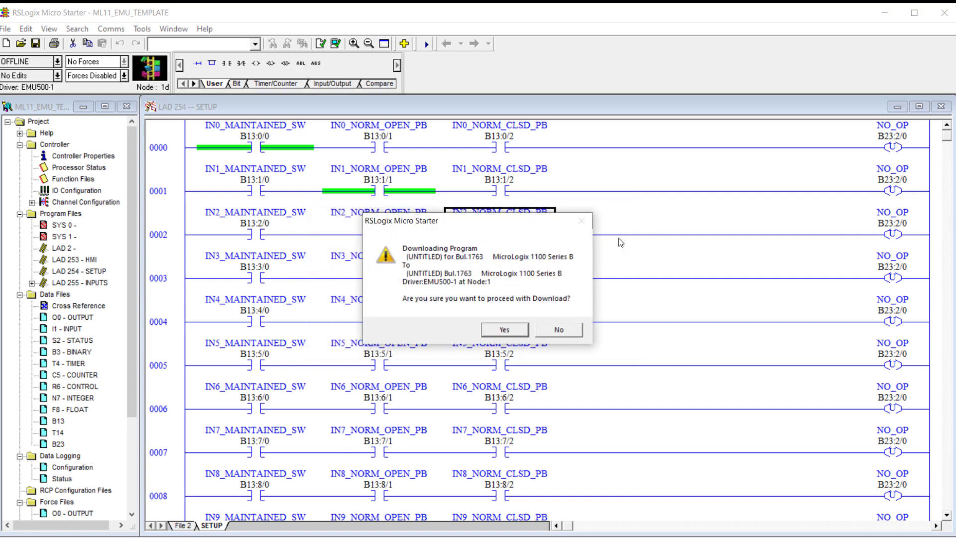
left_click(504, 329)
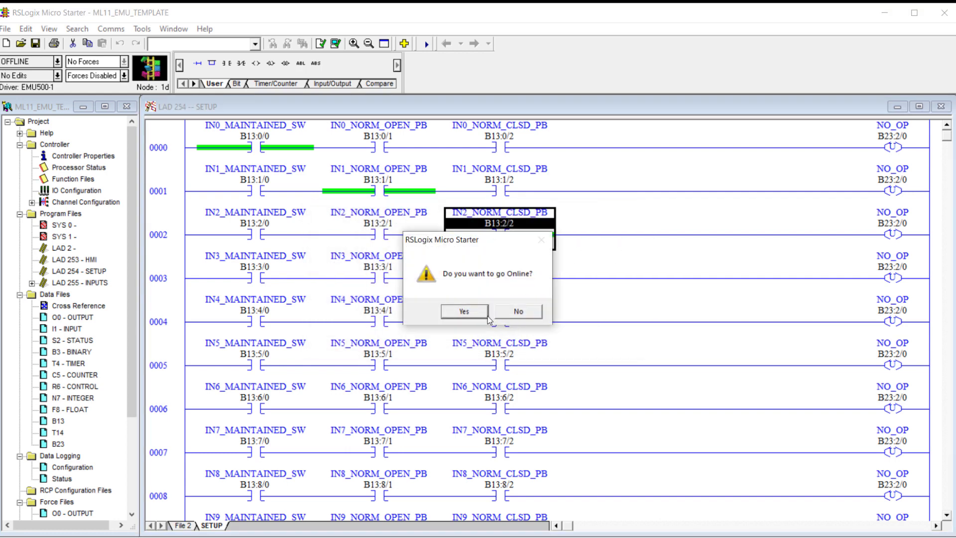
left_click(464, 311)
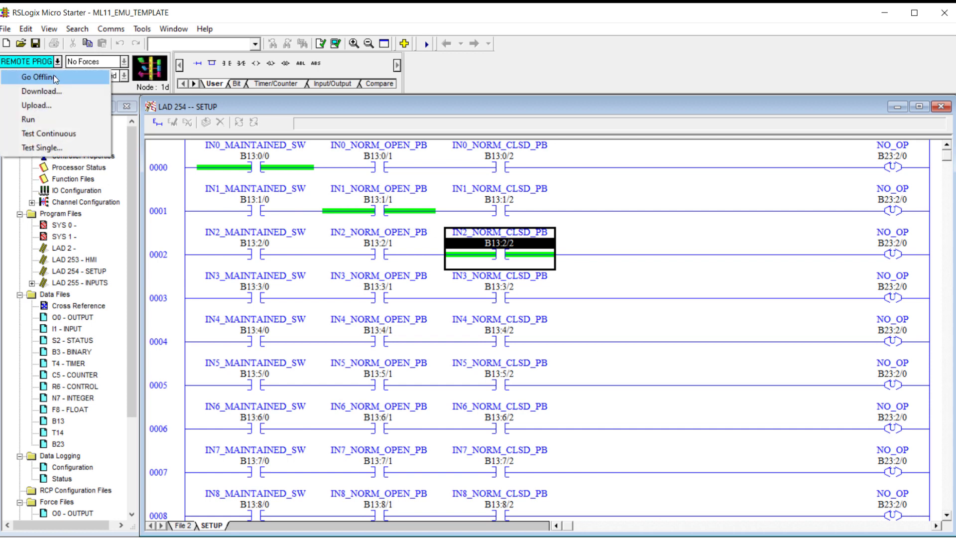
- Switch the processor to Run mode and confirm
left_click(28, 120)
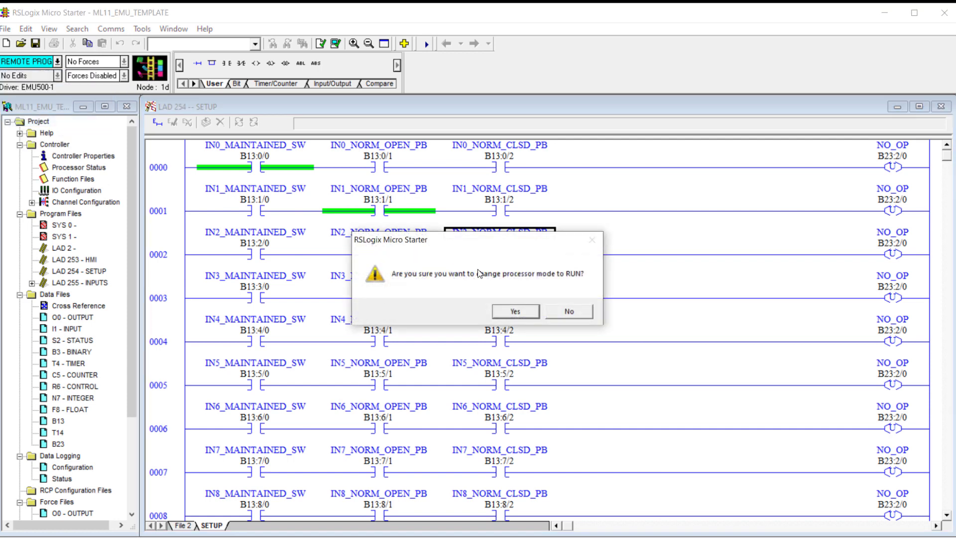
left_click(515, 310)
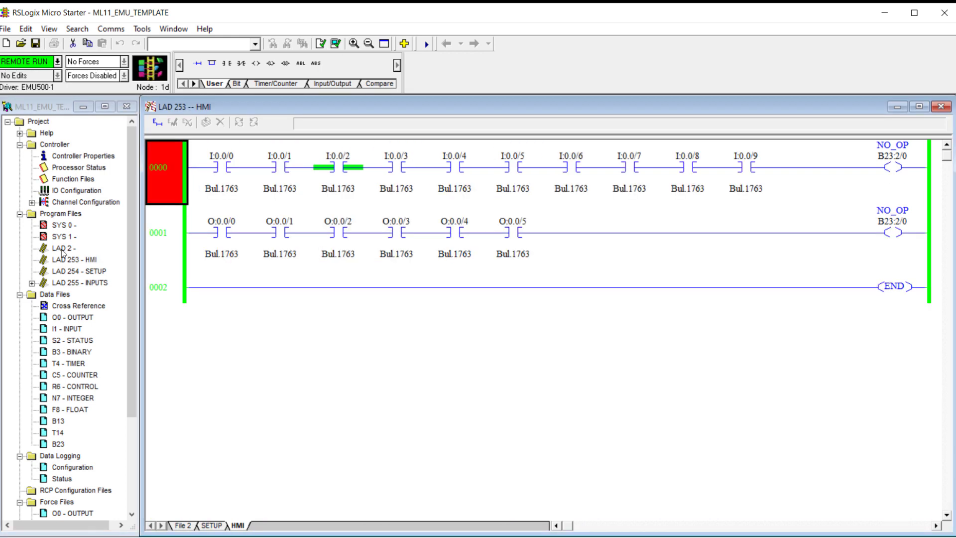
- Show the main LAD 2 ladder with its three subroutine jumps from the Program Files tree
double_click(60, 248)
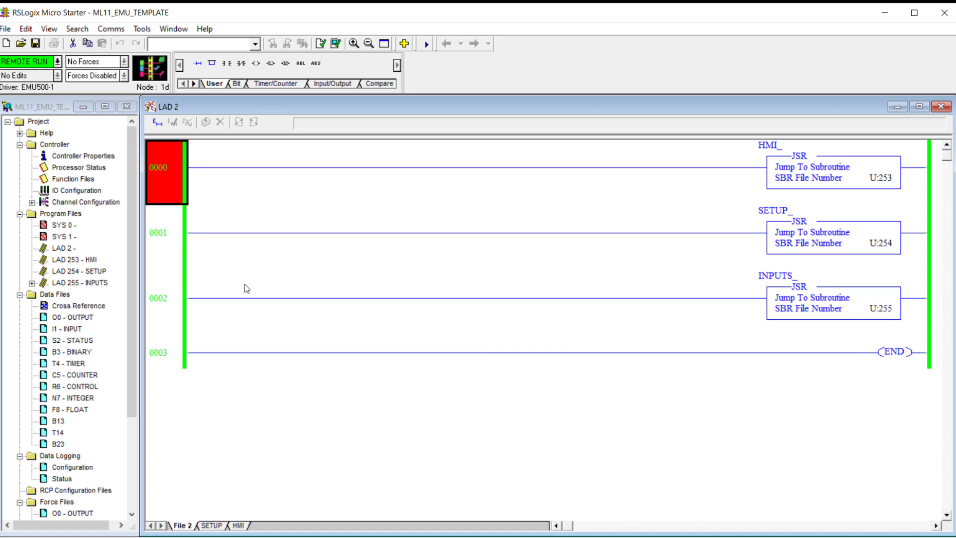
mouse_move(201, 233)
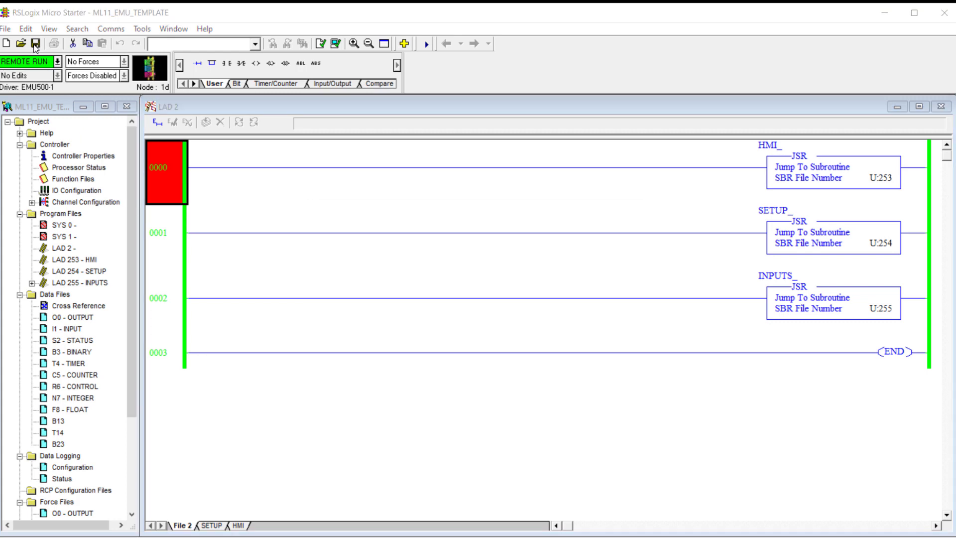
- Save the project, answering the data table upload warning, and go offline
left_click(37, 42)
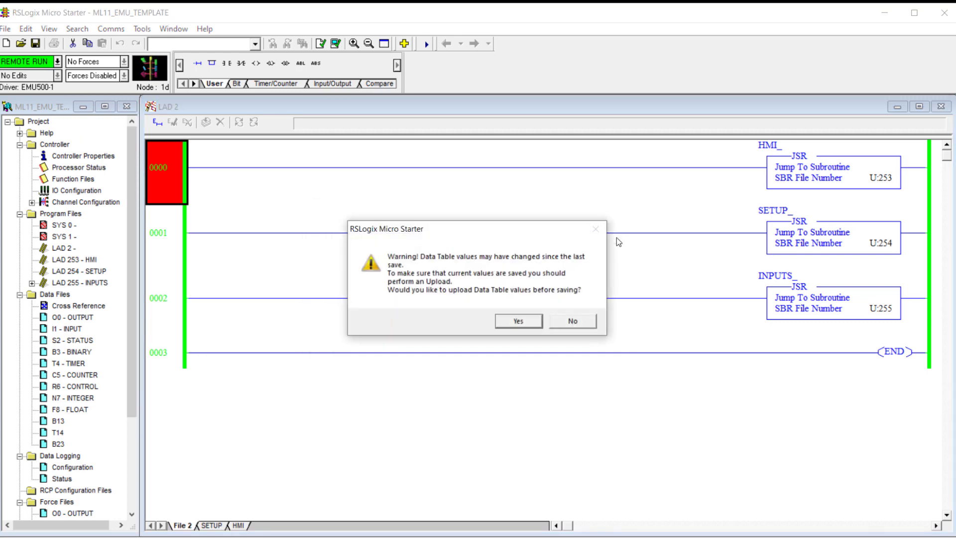
left_click(572, 321)
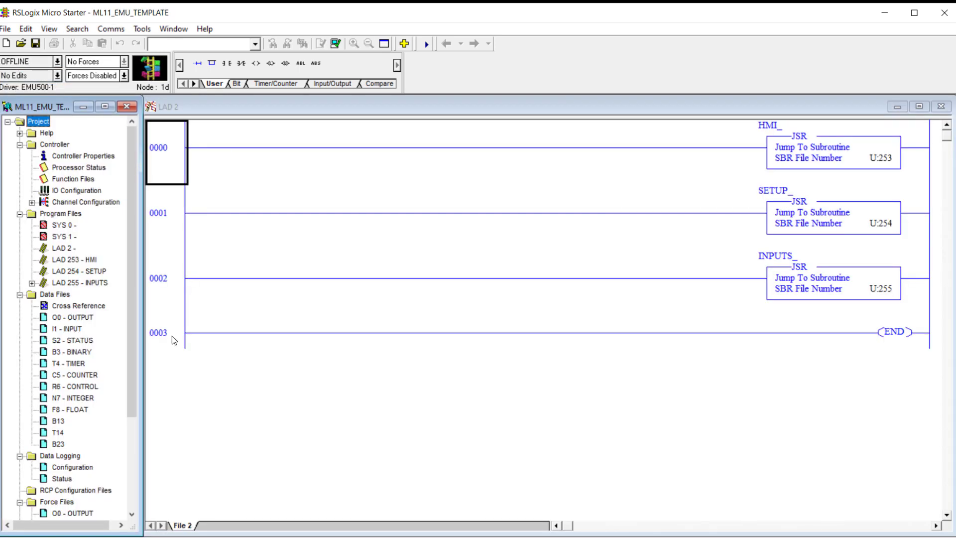
- Insert new rung 0003 in LAD 2 starting with an XIC contact I:0.0/0
left_click(167, 333)
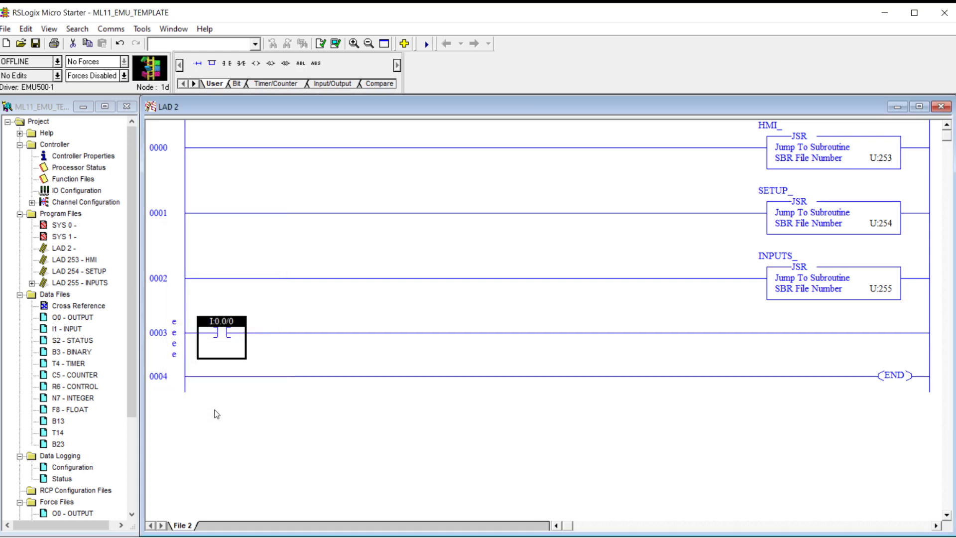
mouse_move(327, 348)
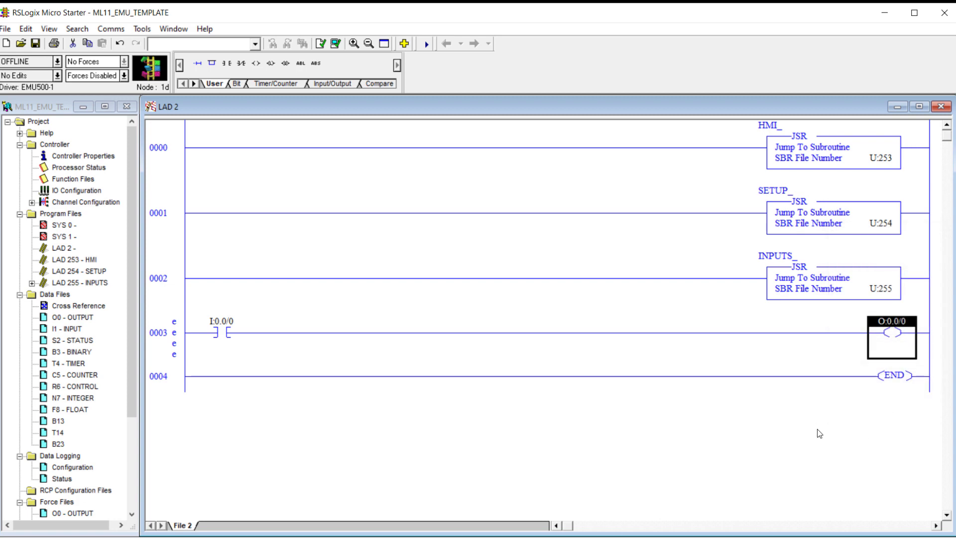
mouse_move(351, 448)
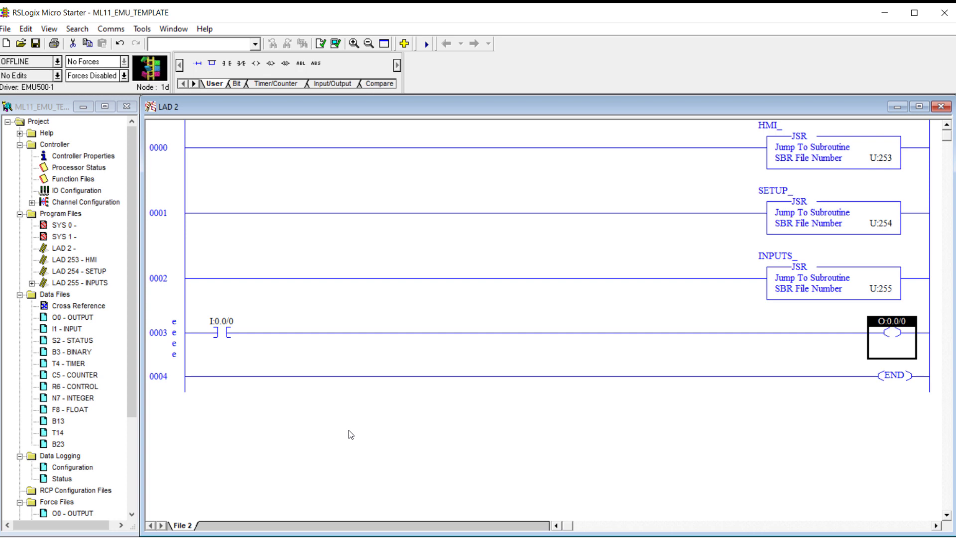
mouse_move(174, 340)
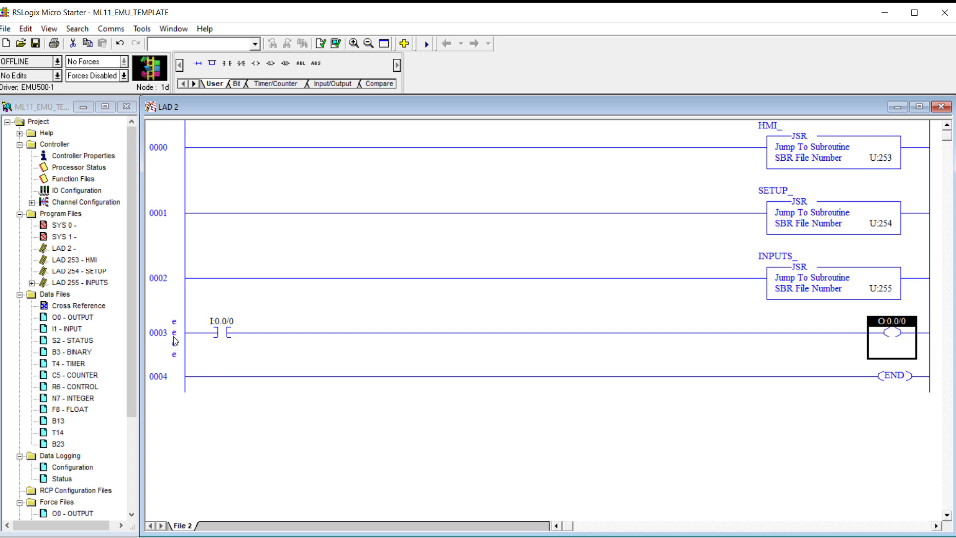
- Add rungs with I:0.0/1 driving O:0.0/1 and I:0.0/2 driving O:0.0/2, dismissing the O:0.0/1 description prompt
left_click(160, 334)
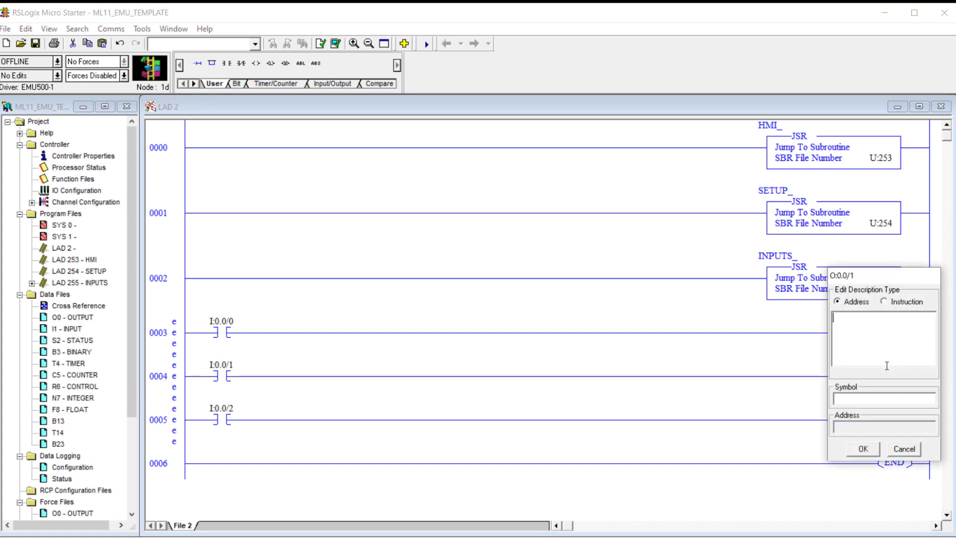
left_click(862, 448)
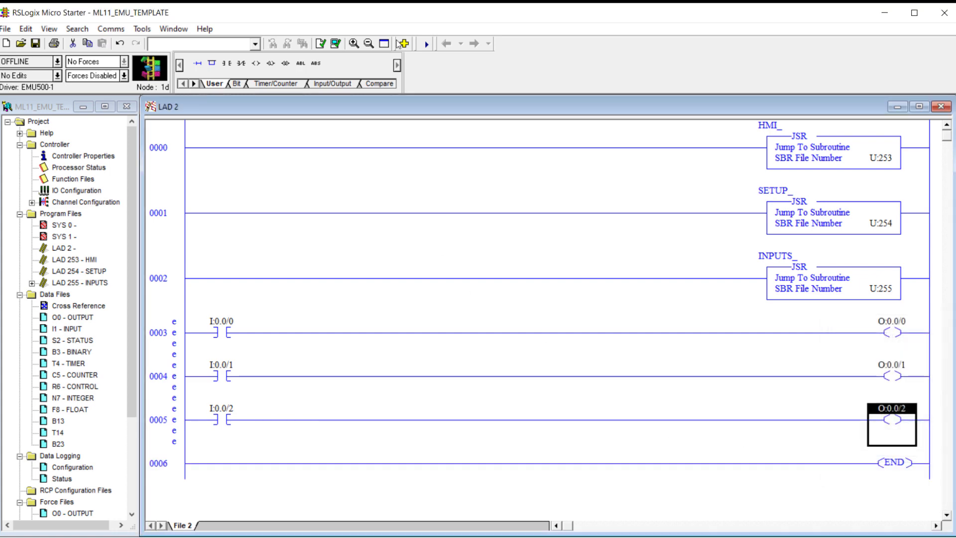
- Verify the edited program and download it to the emulated MicroLogix 1100, accepting the revision note
left_click(337, 43)
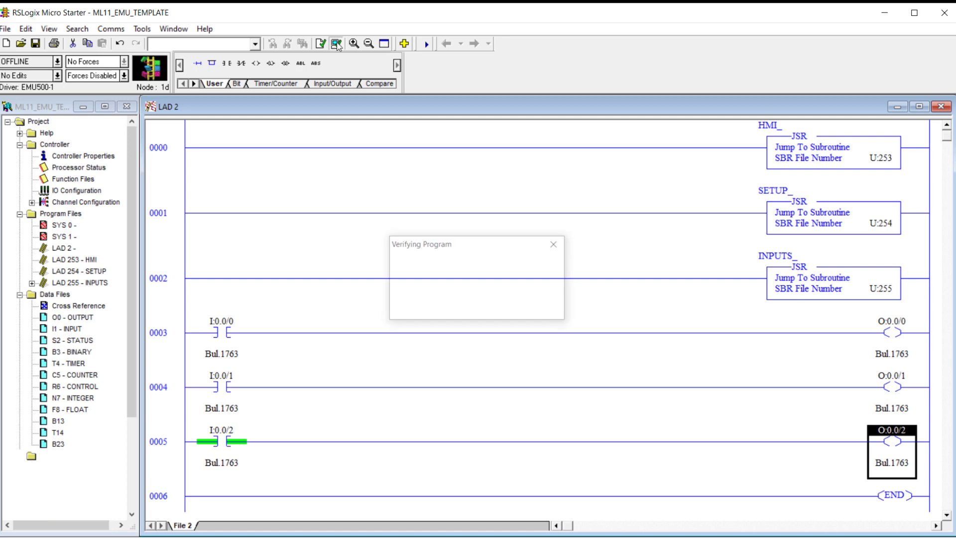
left_click(110, 28)
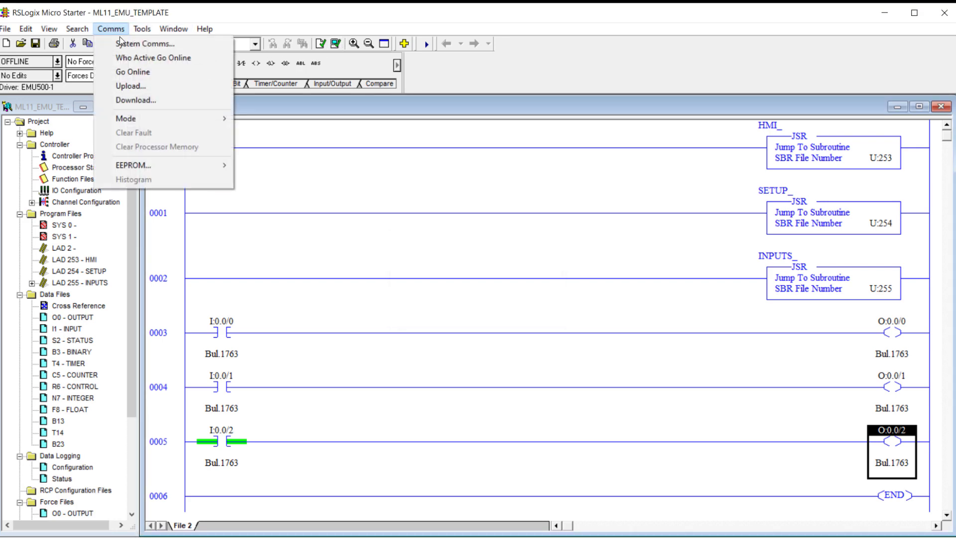
left_click(147, 43)
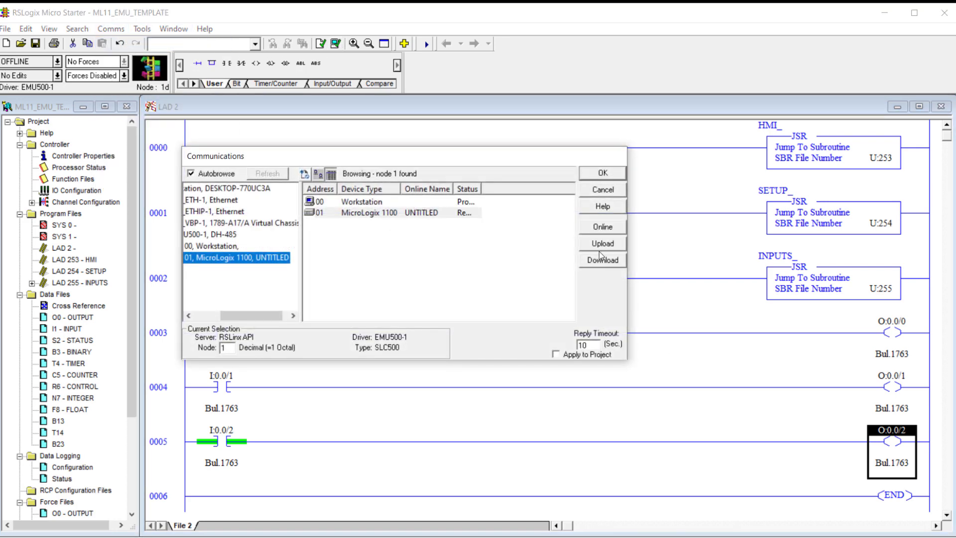
left_click(603, 260)
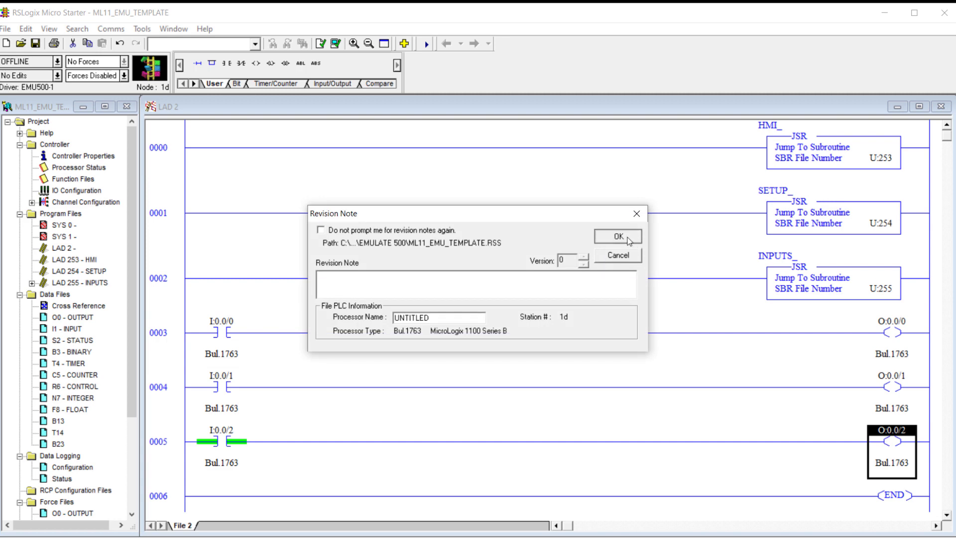
left_click(617, 236)
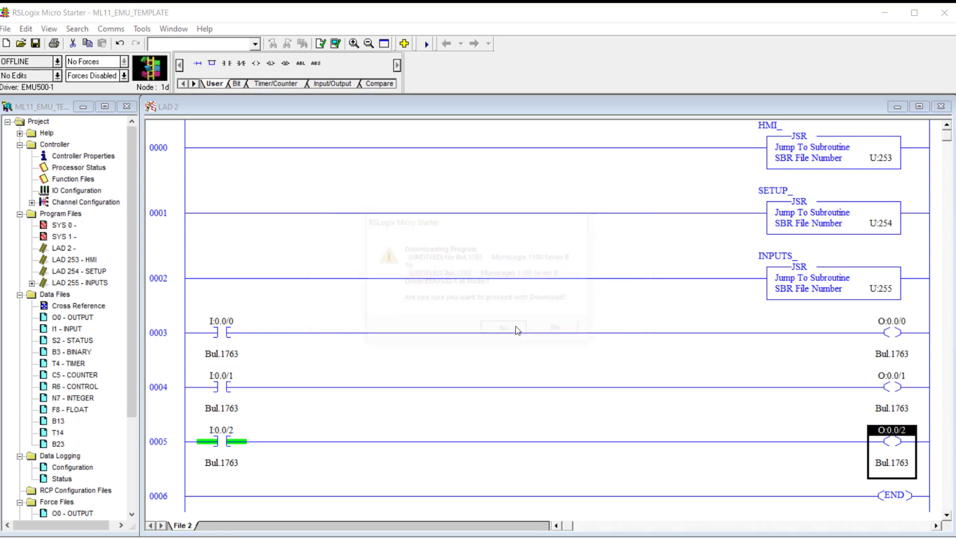
left_click(503, 326)
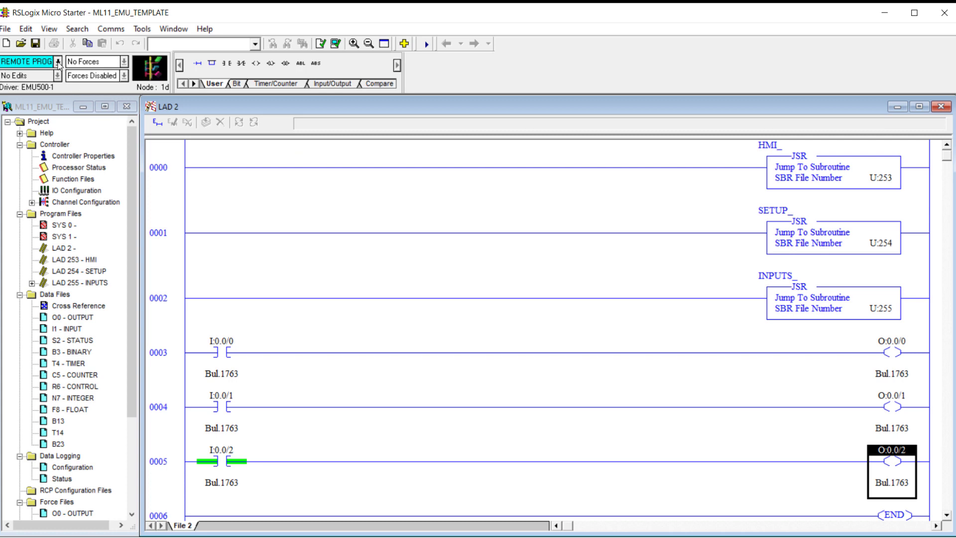
- Change the controller mode to Run and confirm so LAD 2 rungs 0003–0005 execute
left_click(59, 62)
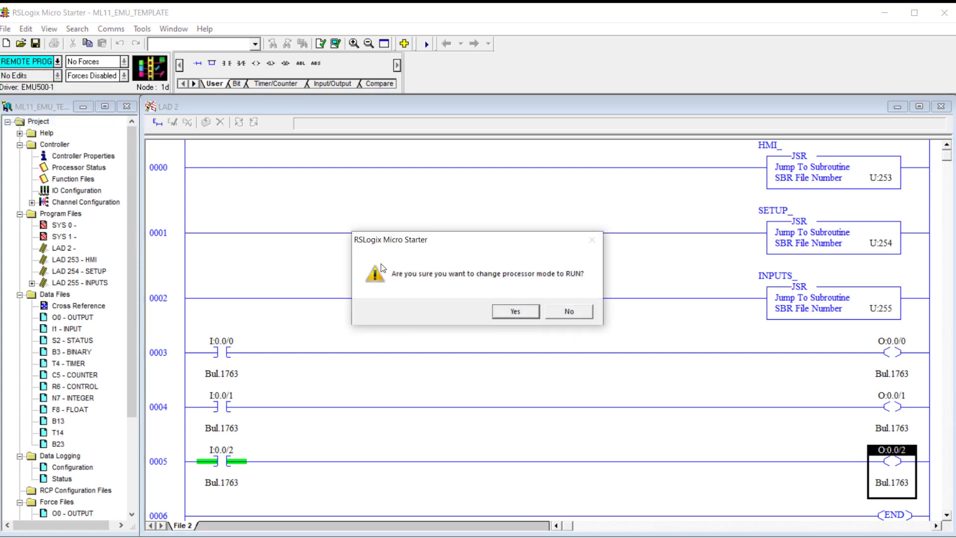
left_click(515, 311)
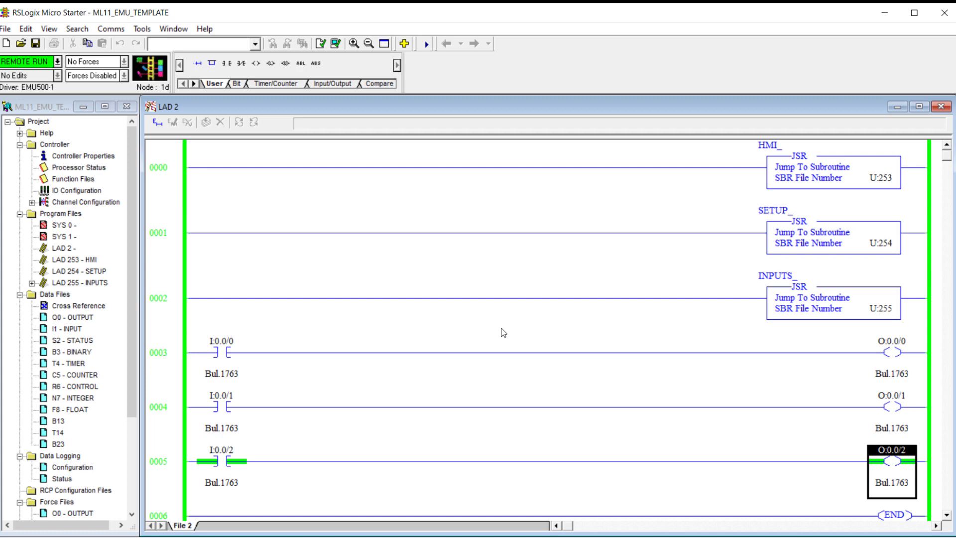
mouse_move(270, 321)
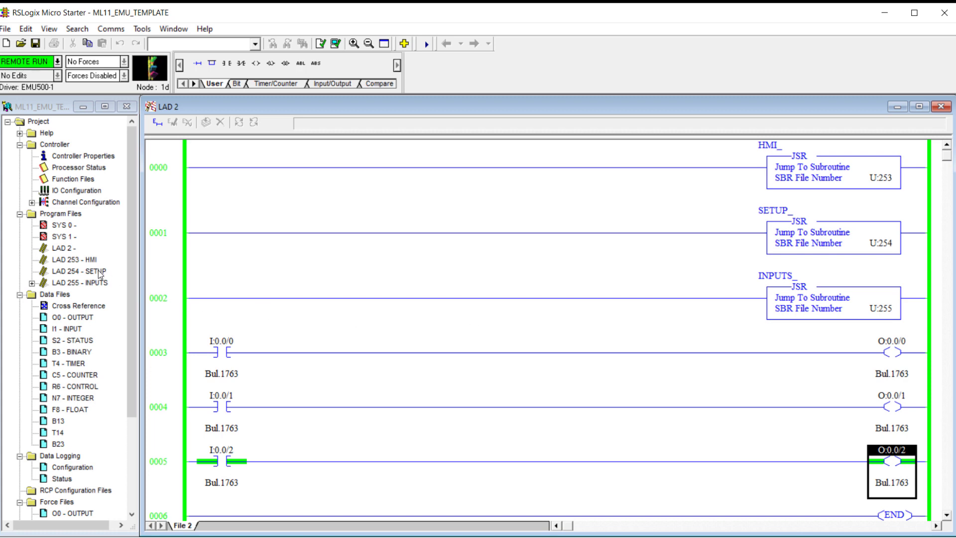
- Show the LAD 254 SETUP subroutine online with bits B13:0/0, B13:1/1 and B13:2/2 energized
double_click(66, 271)
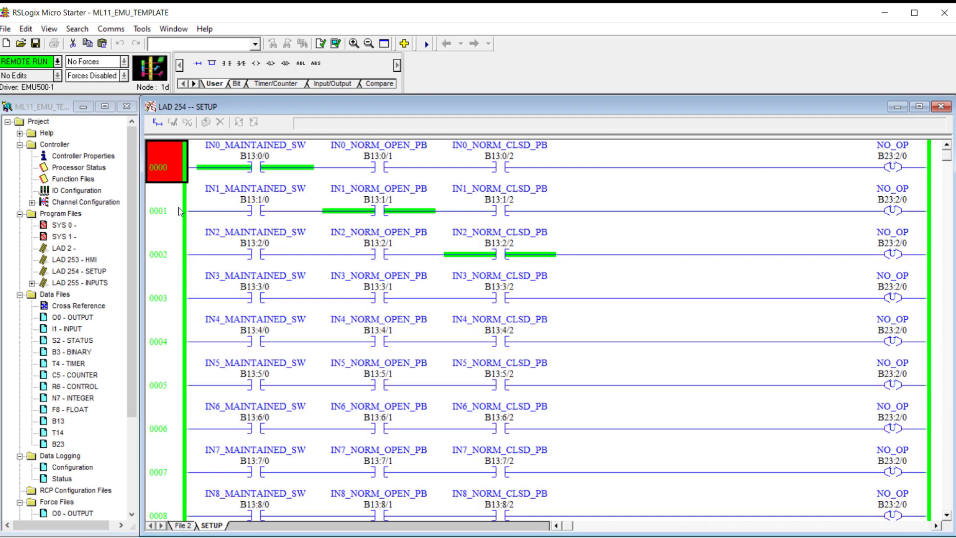
mouse_move(515, 240)
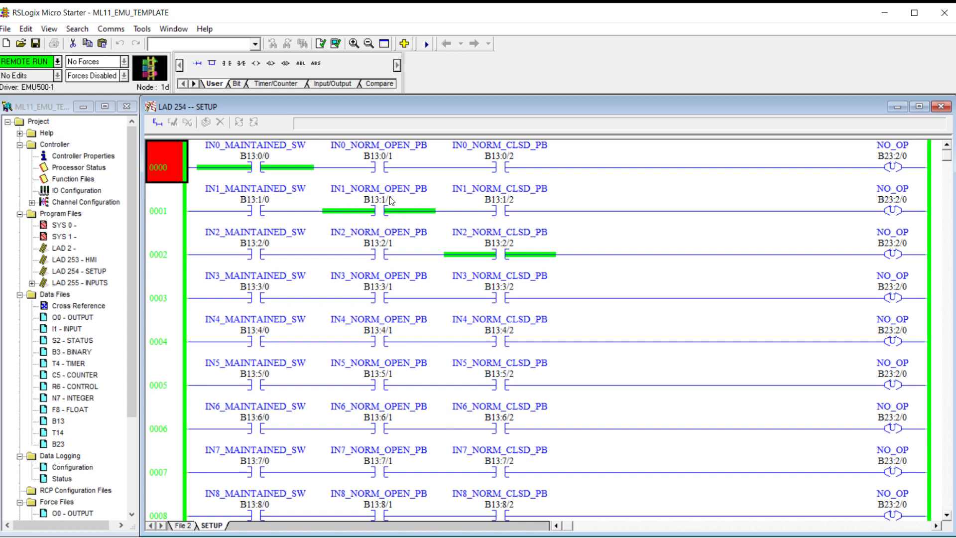
mouse_move(299, 172)
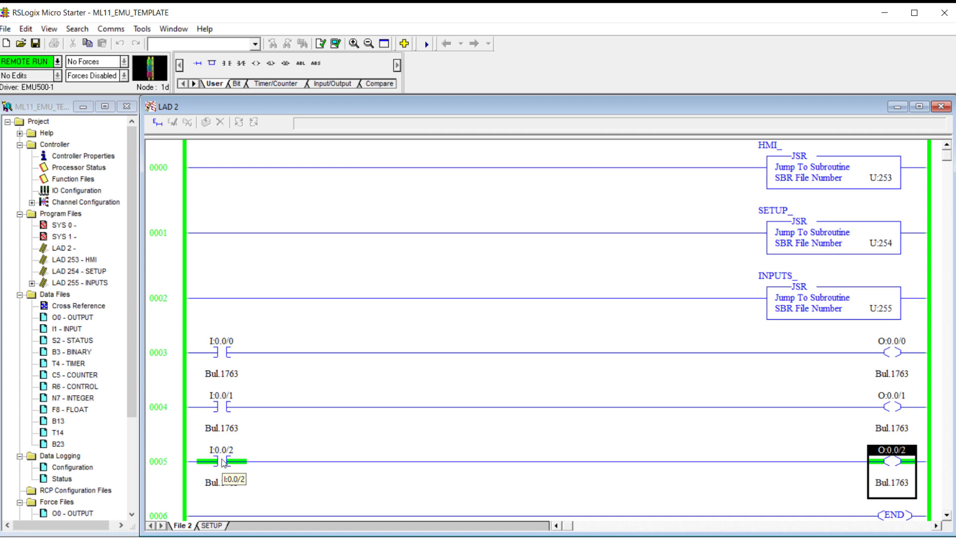
right_click(223, 462)
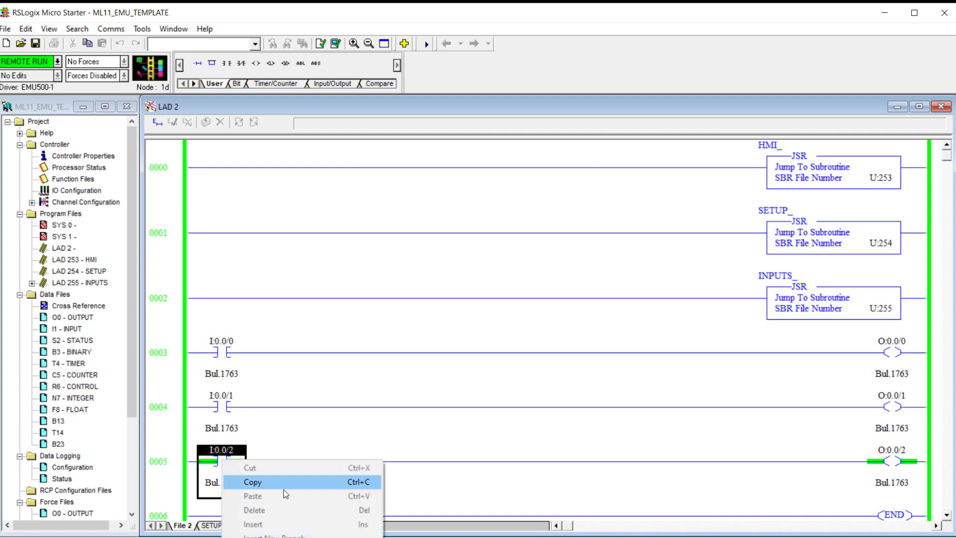
mouse_move(268, 514)
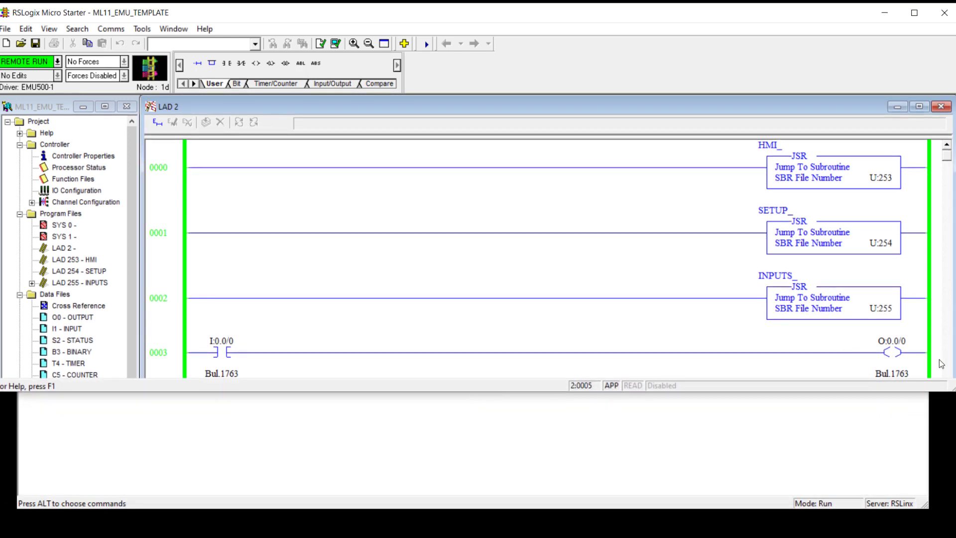
scroll("down", 3)
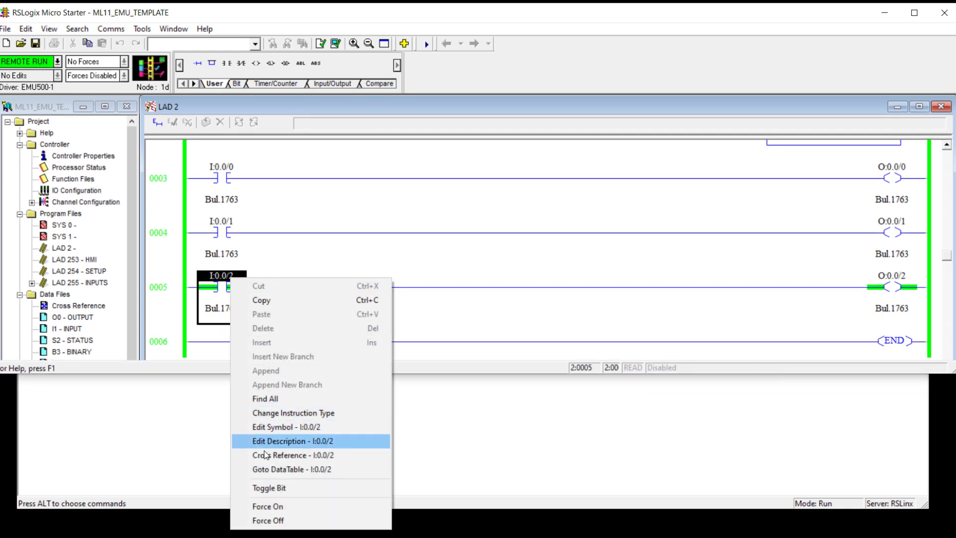
mouse_move(267, 488)
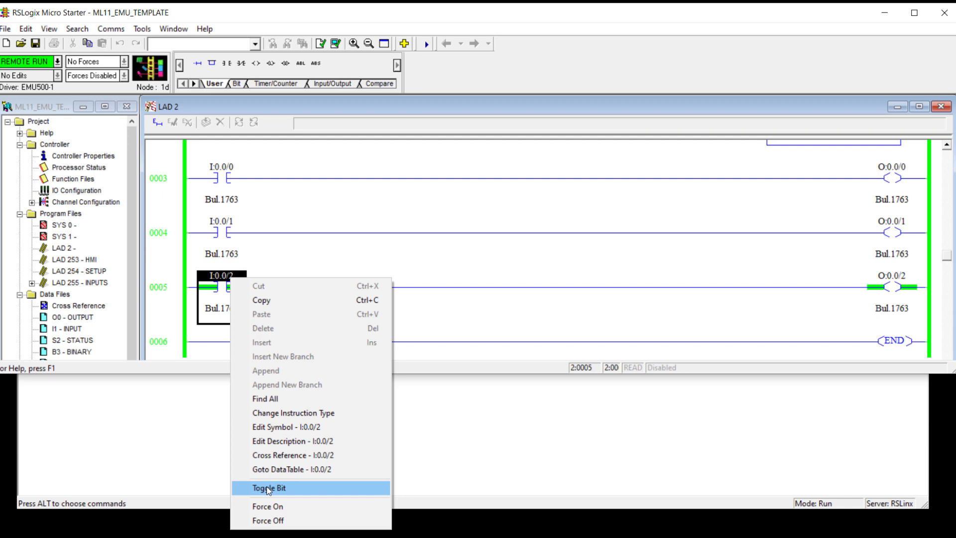
left_click(270, 488)
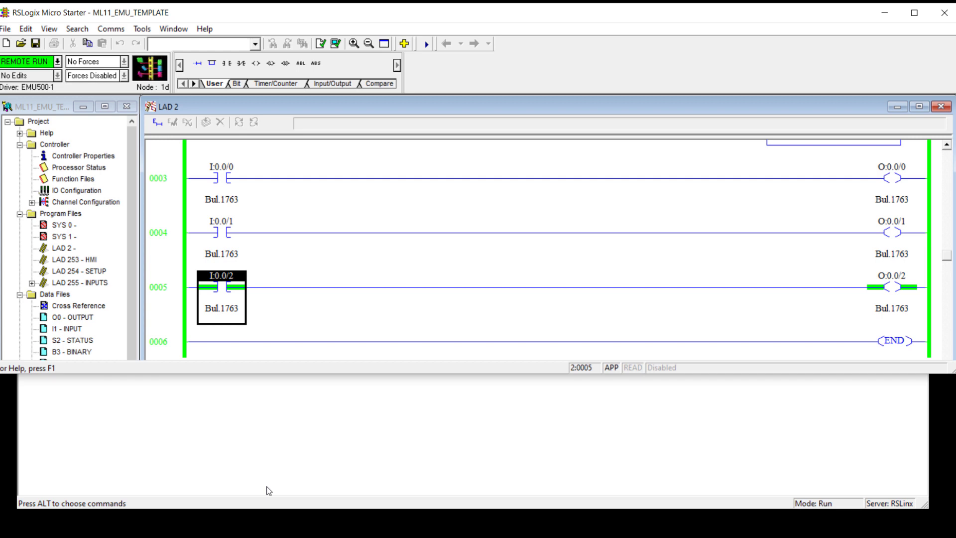
mouse_move(215, 380)
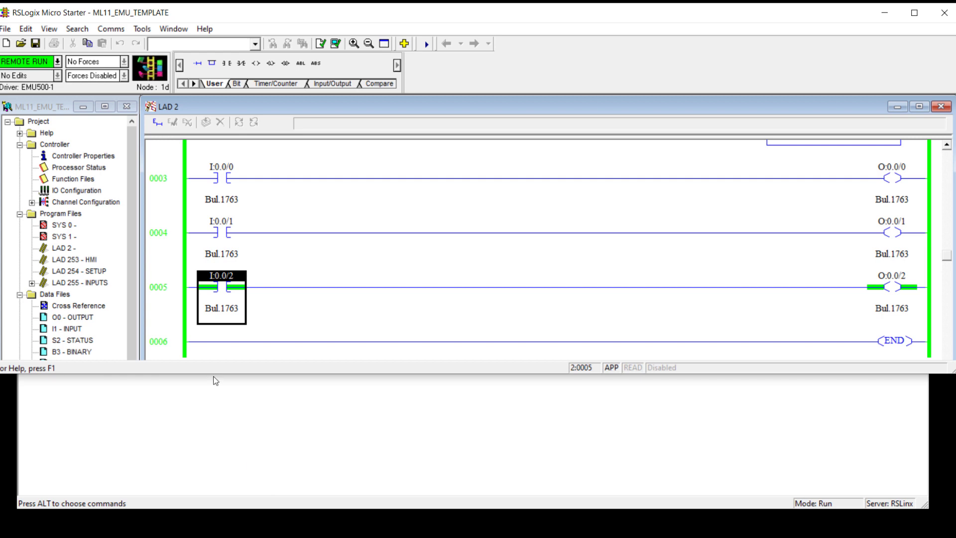
right_click(222, 281)
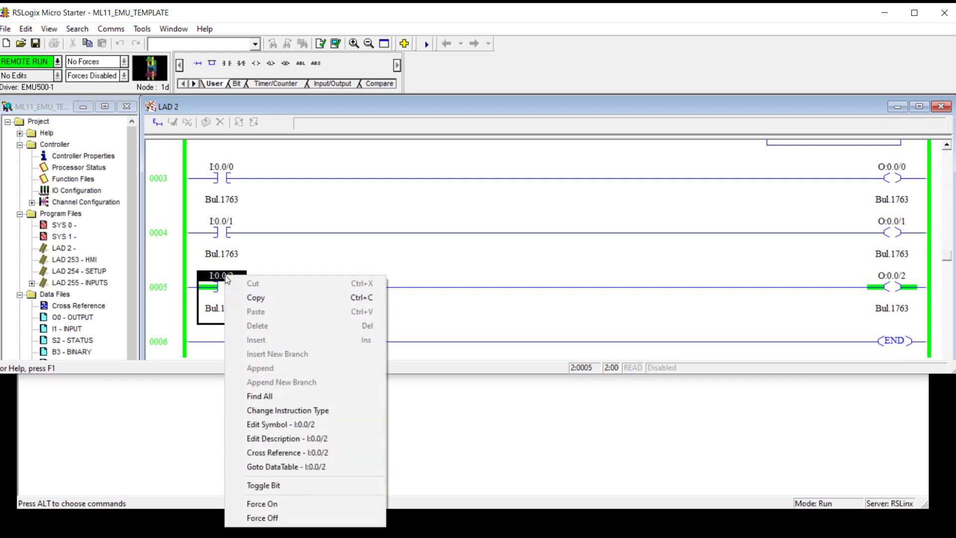
left_click(262, 485)
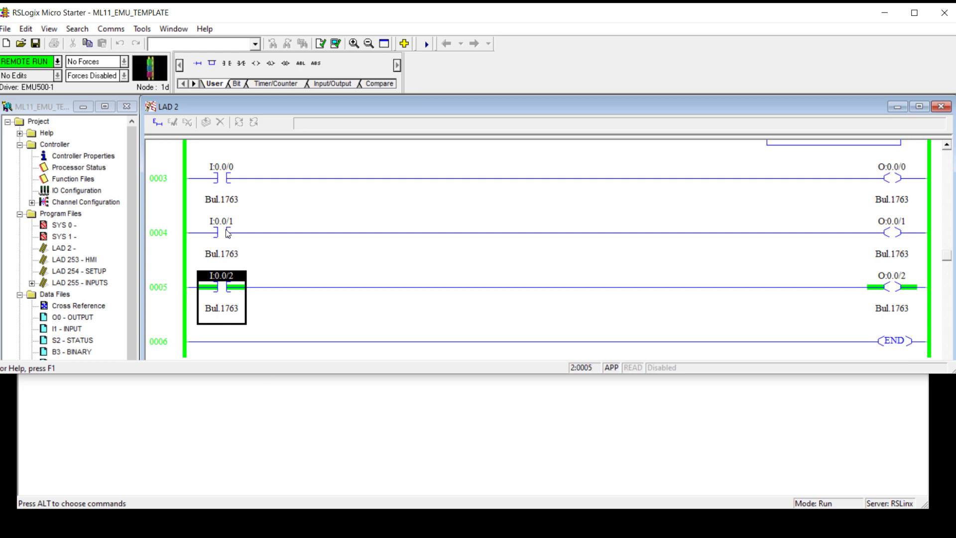
right_click(225, 233)
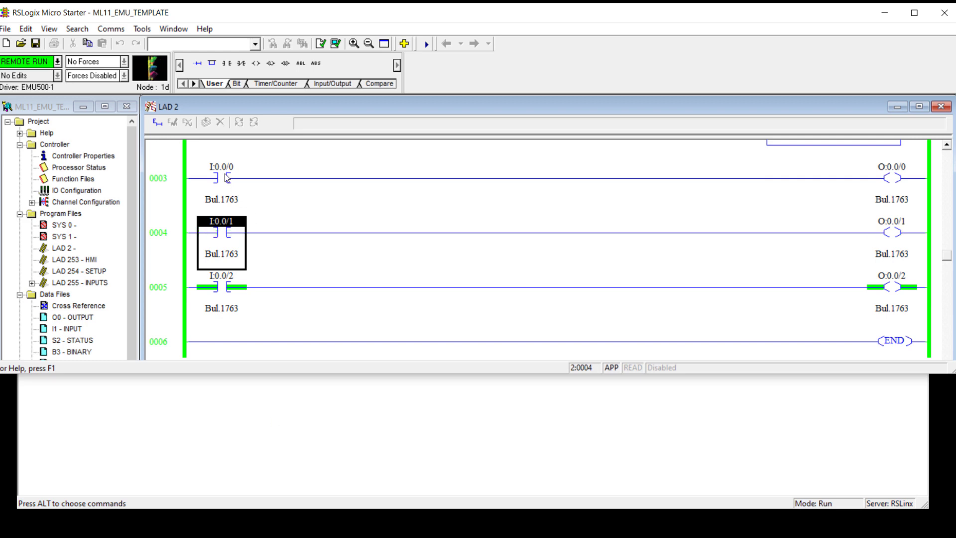
right_click(221, 177)
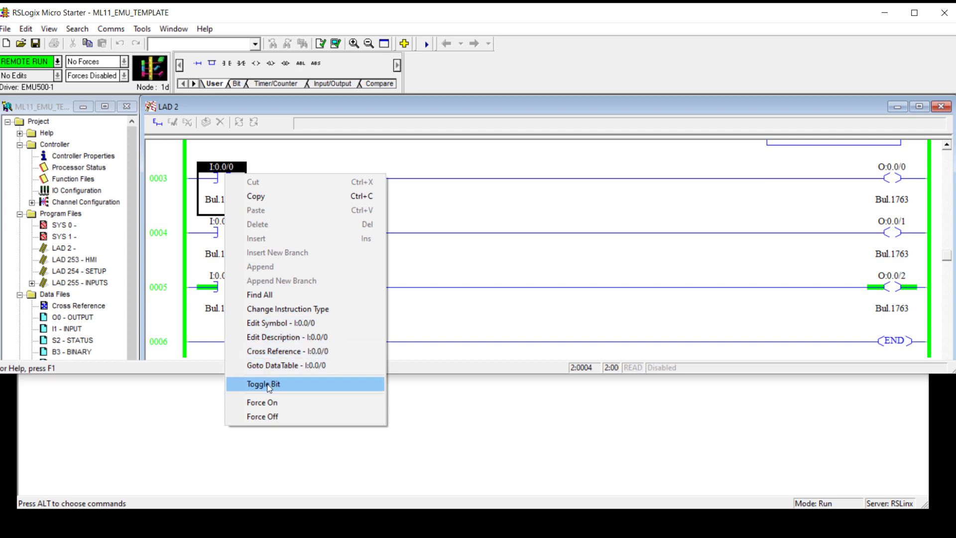
left_click(263, 385)
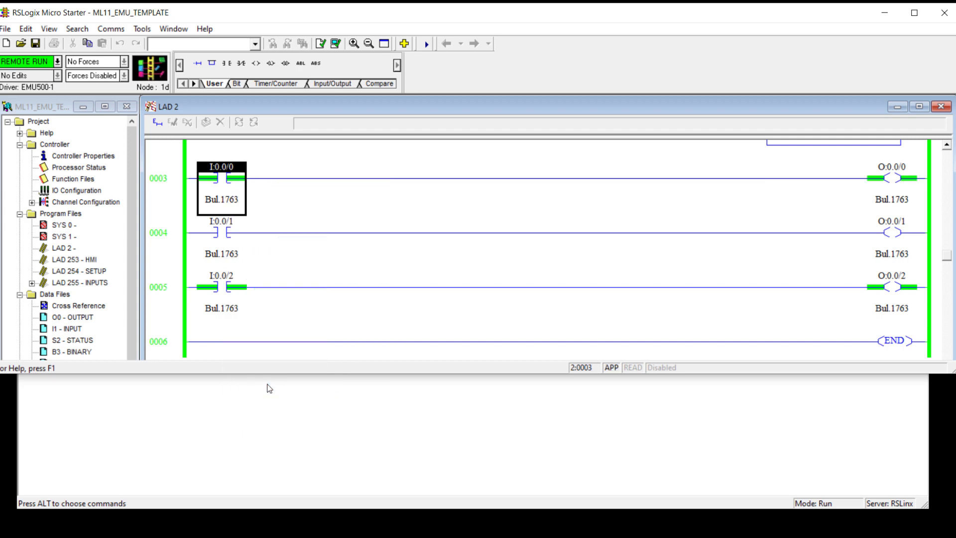
right_click(223, 179)
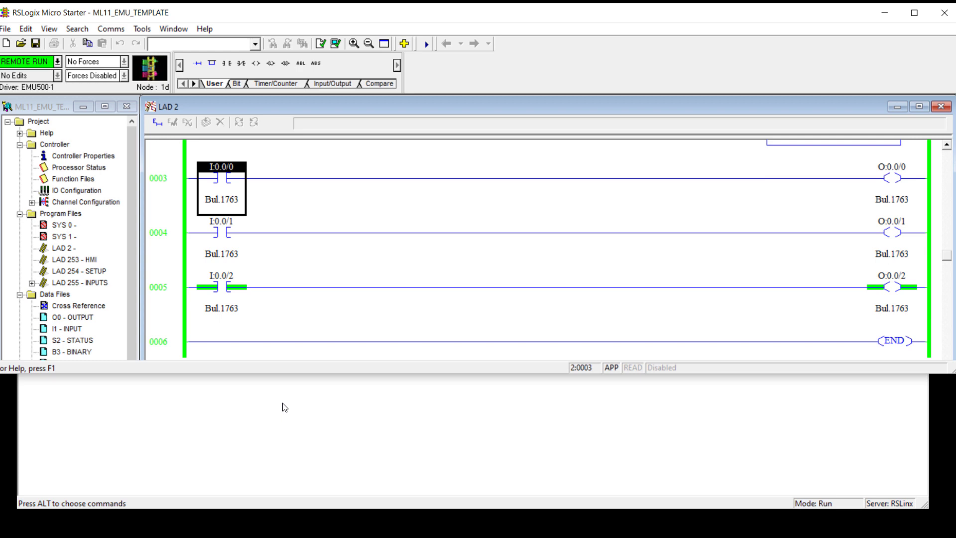
mouse_move(226, 295)
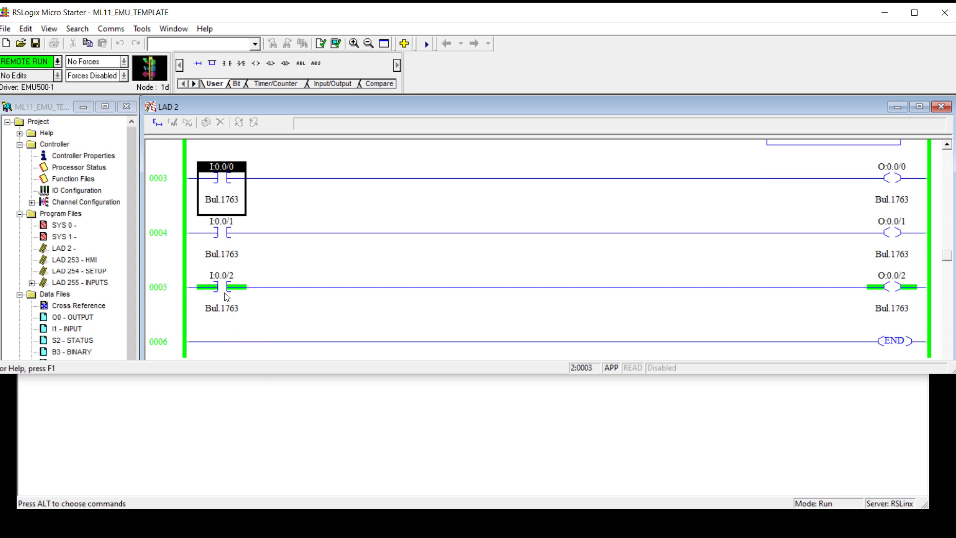
- Toggle input I:0.0/2 on, I:0.0/1 on and back off, then bring up Toggle Bit for I:0.0/0
right_click(219, 287)
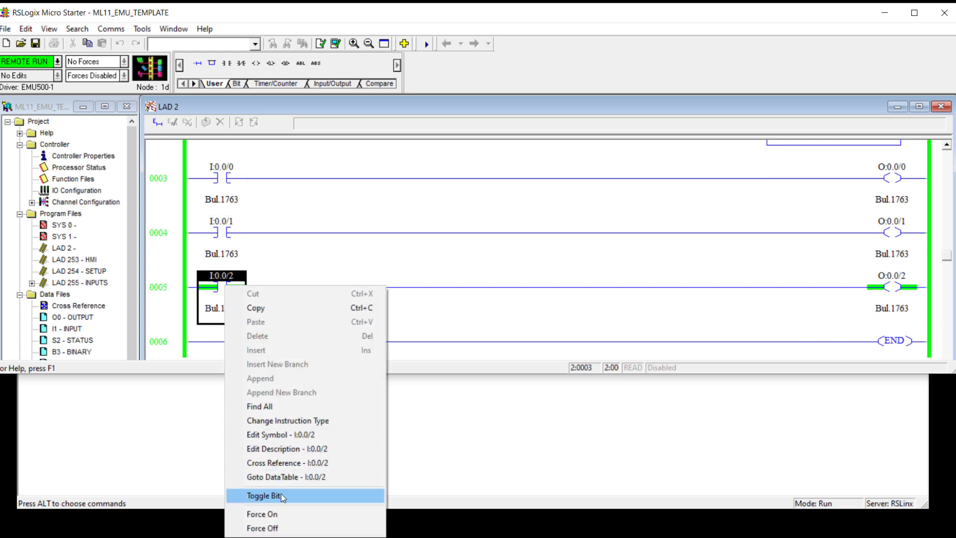
left_click(265, 496)
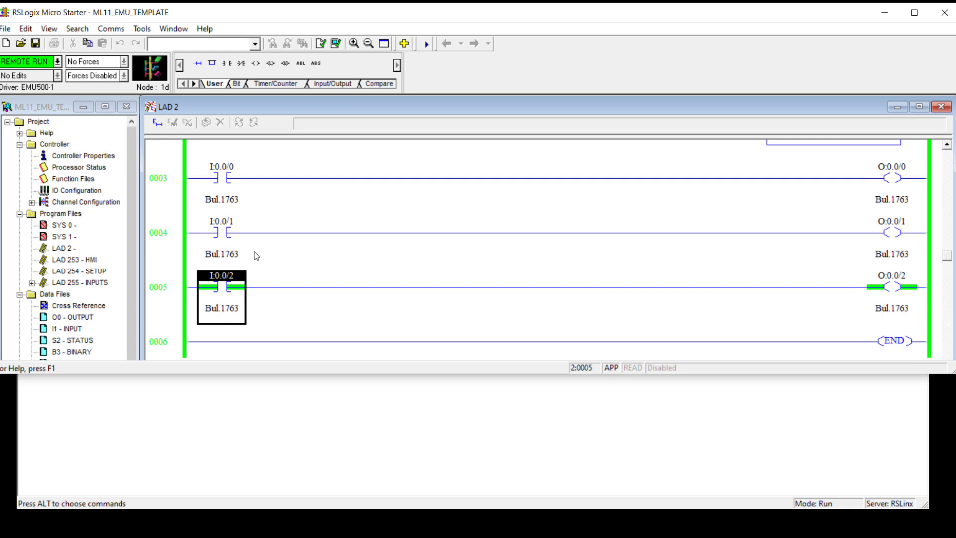
right_click(221, 233)
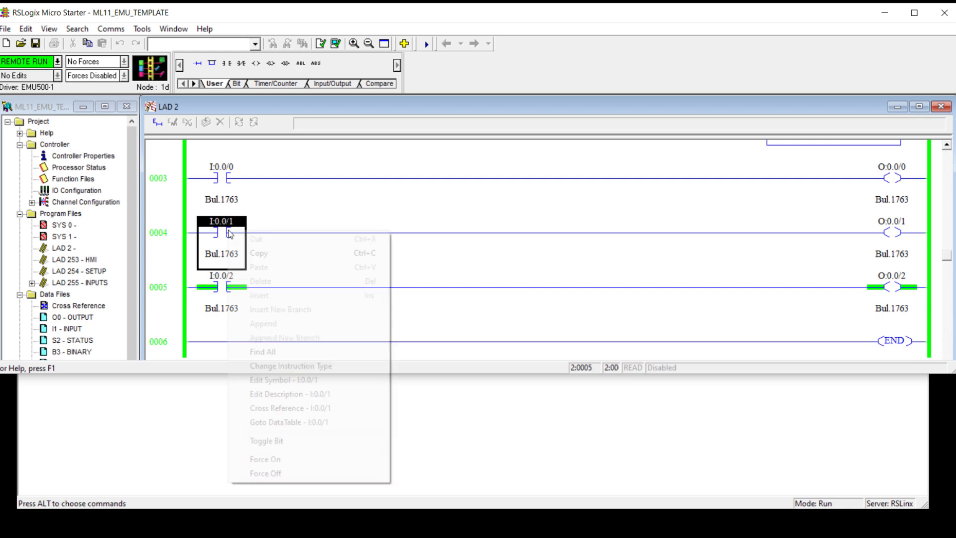
left_click(267, 440)
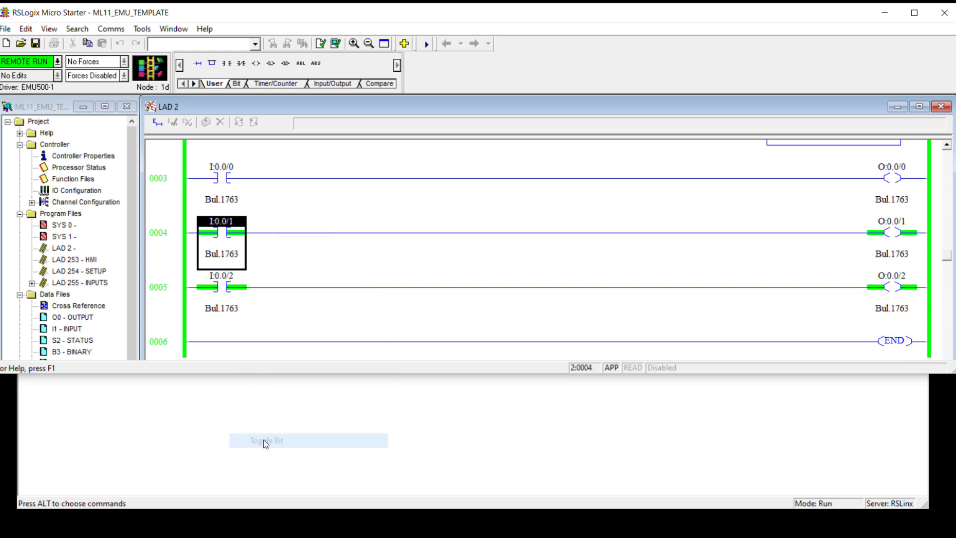
left_click(265, 440)
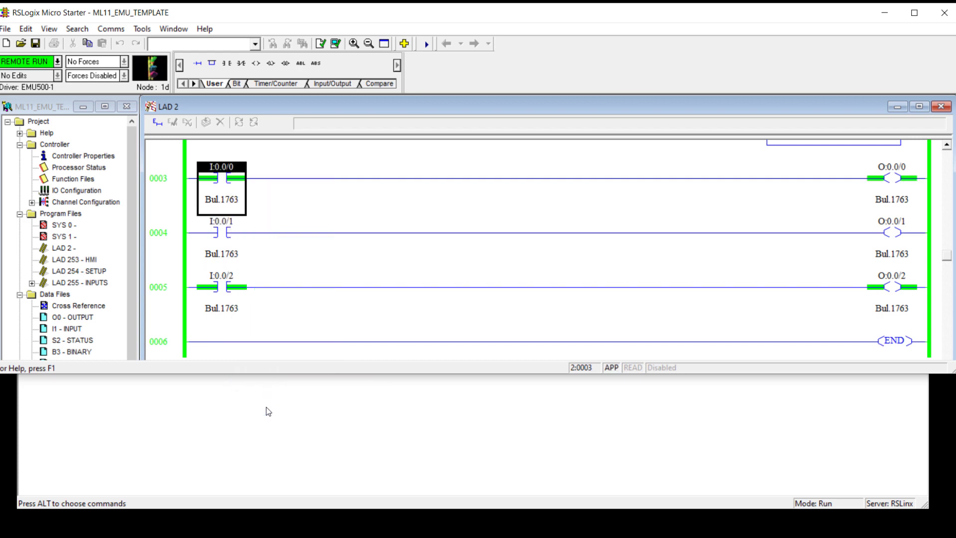
right_click(219, 180)
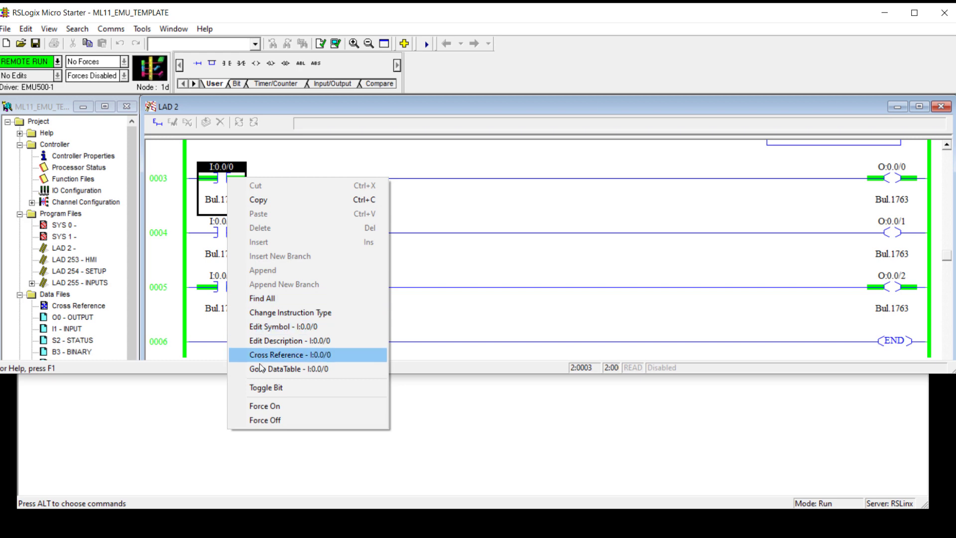